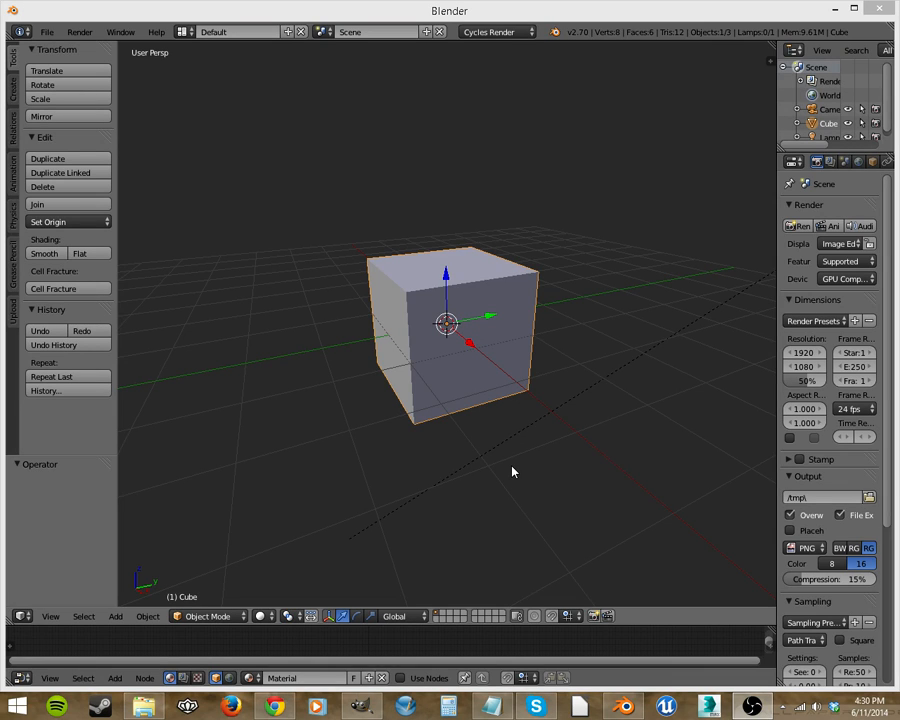
pyautogui.moveTo(628, 360)
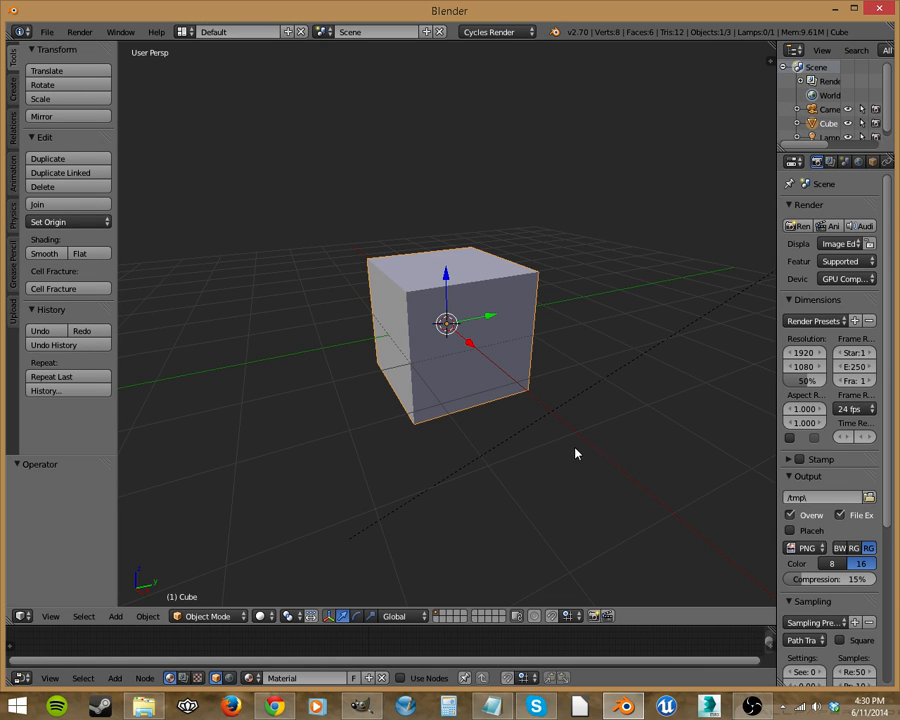
pyautogui.moveTo(536, 448)
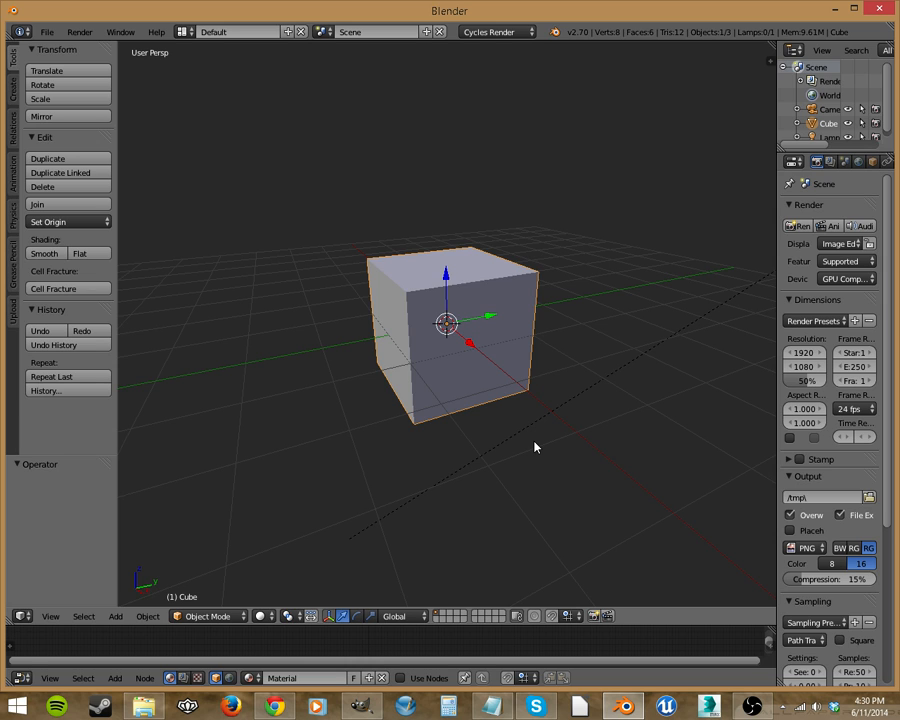
pyautogui.moveTo(452, 364)
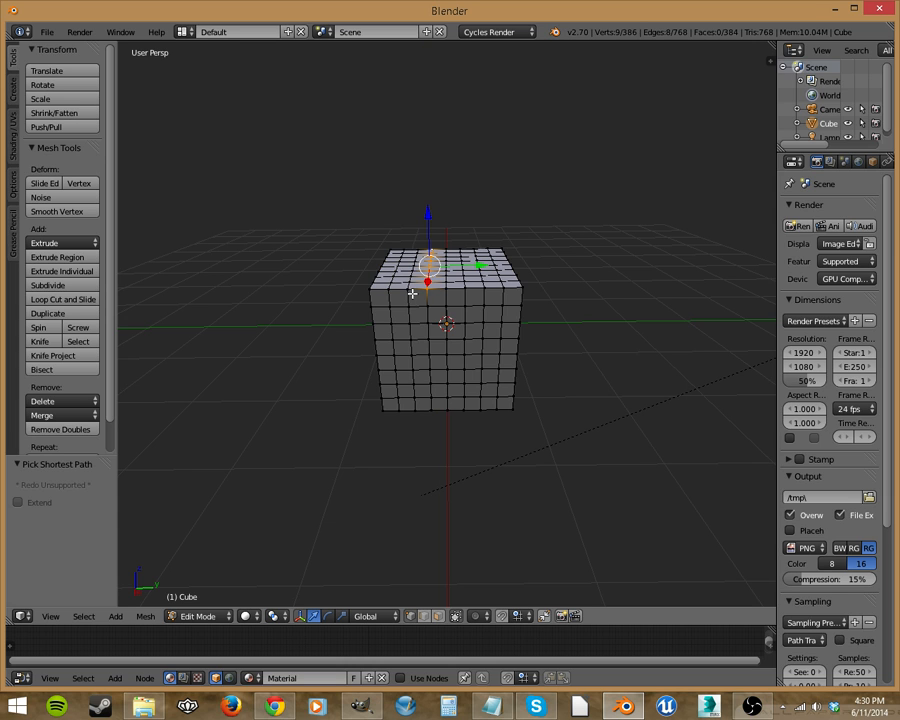
# Leave Edit Mode on the subdivided cube, dismiss the add menu and hide the viewport properties.
pyautogui.press('Tab')
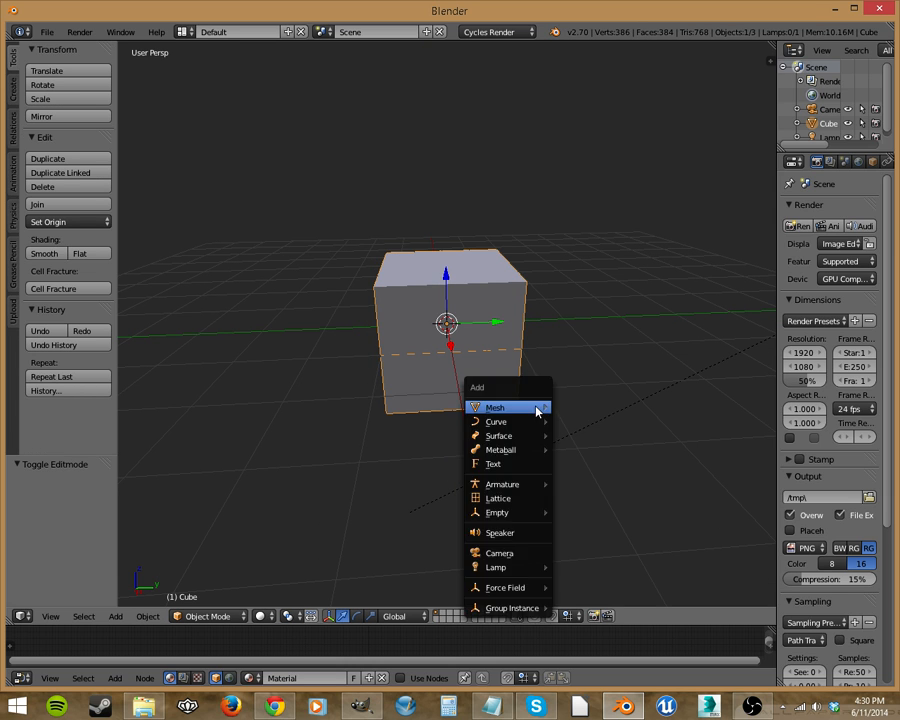
pyautogui.click(504, 438)
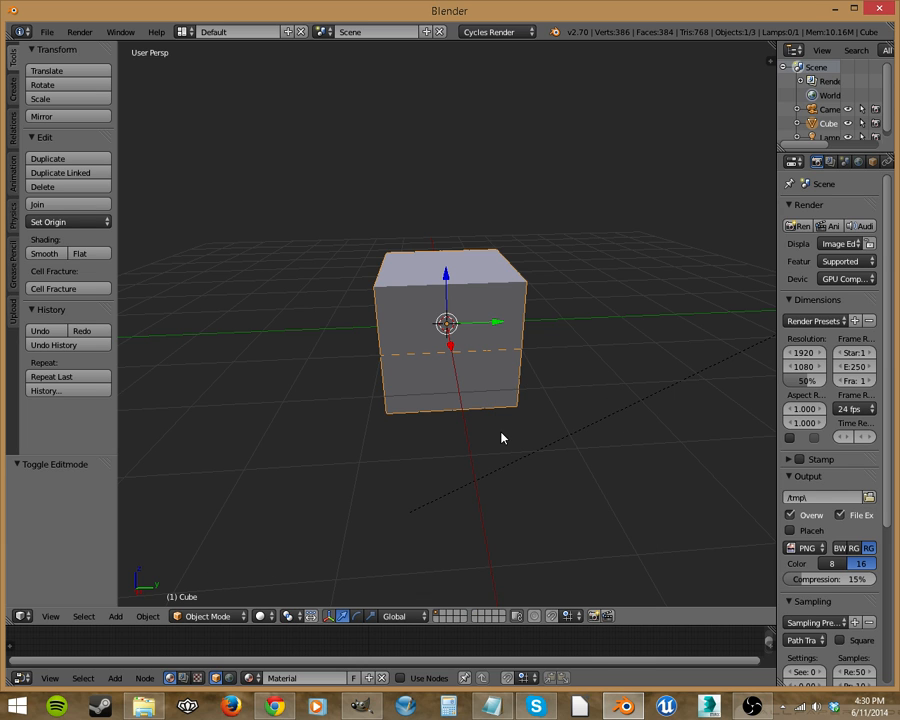
pyautogui.moveTo(756, 68)
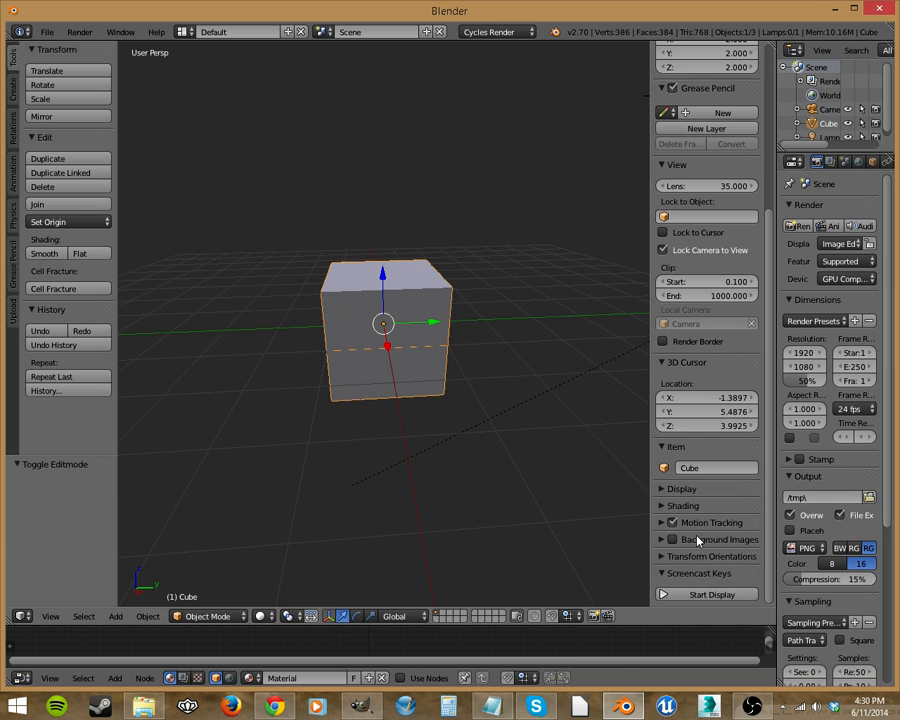
pyautogui.click(704, 594)
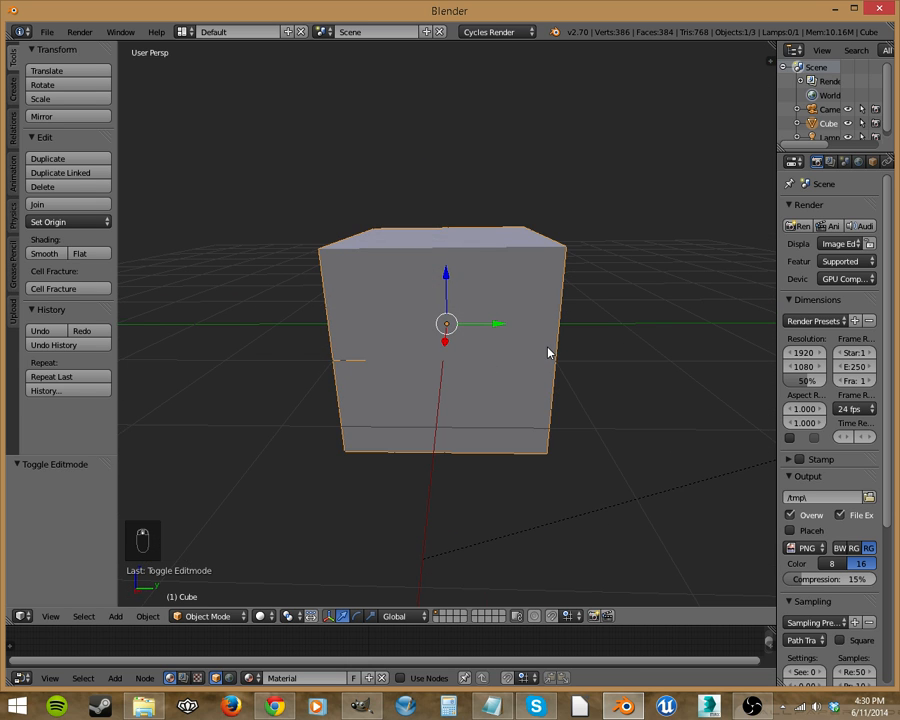
# Add a Bezier curve, switch to wireframe and snap the curve to the world centre inside the cube.
pyautogui.press('shift+a')
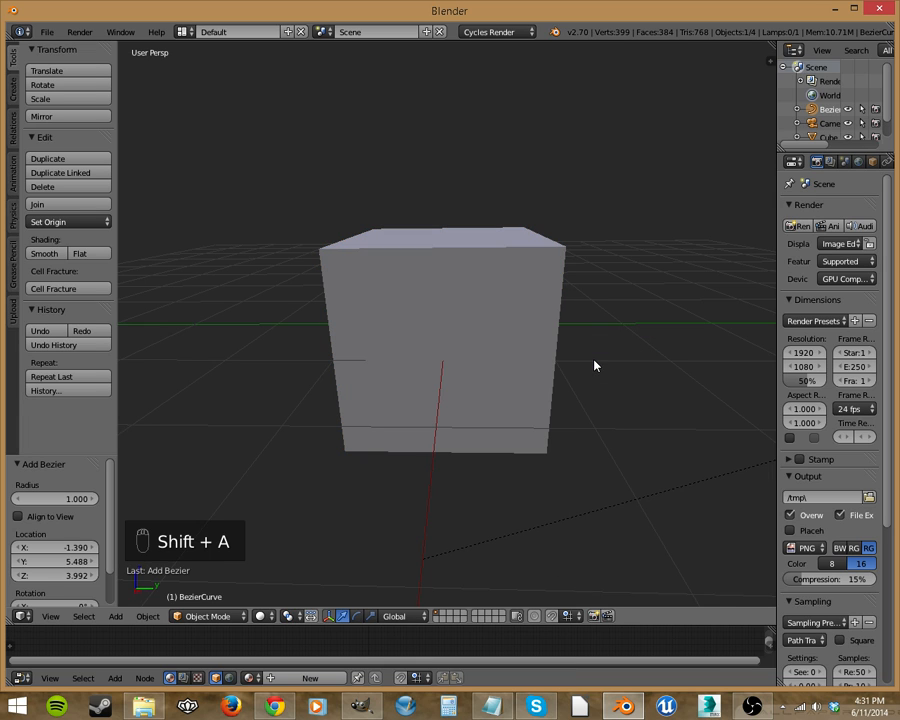
pyautogui.moveTo(476, 420)
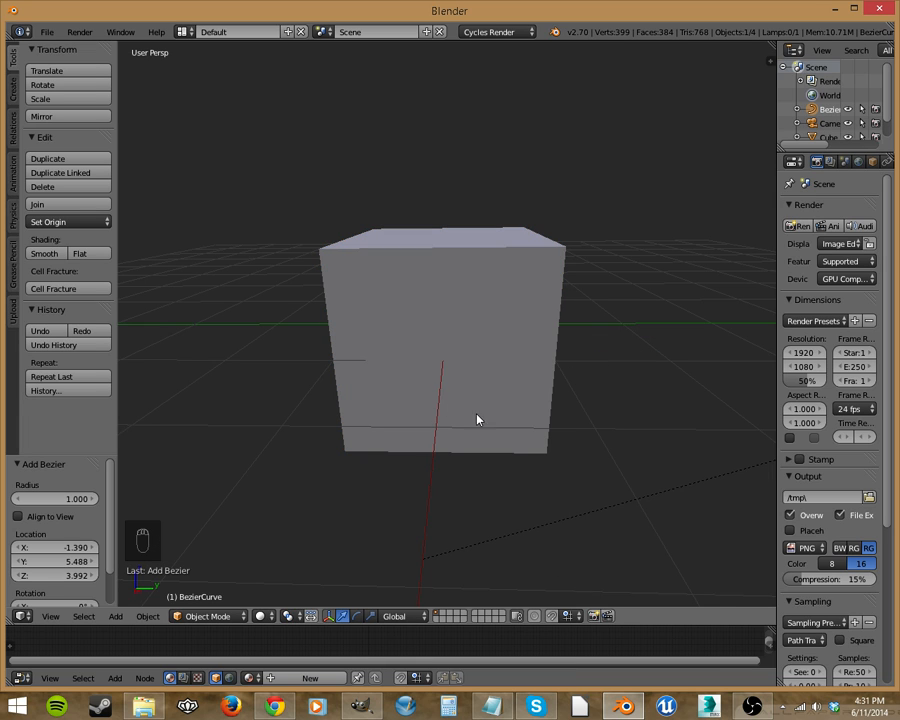
pyautogui.press('z')
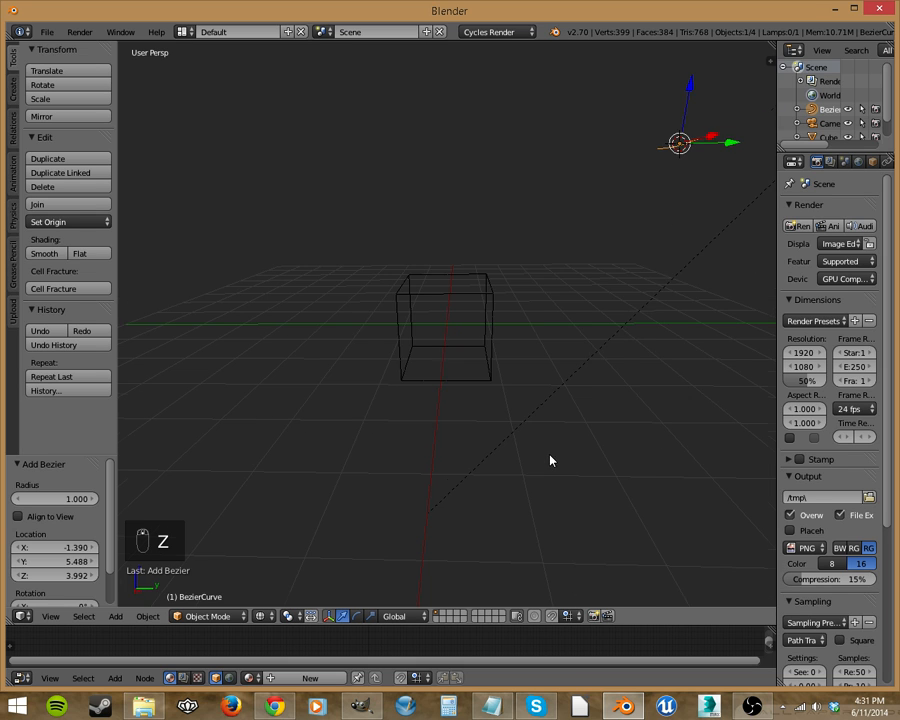
pyautogui.press('shift+s')
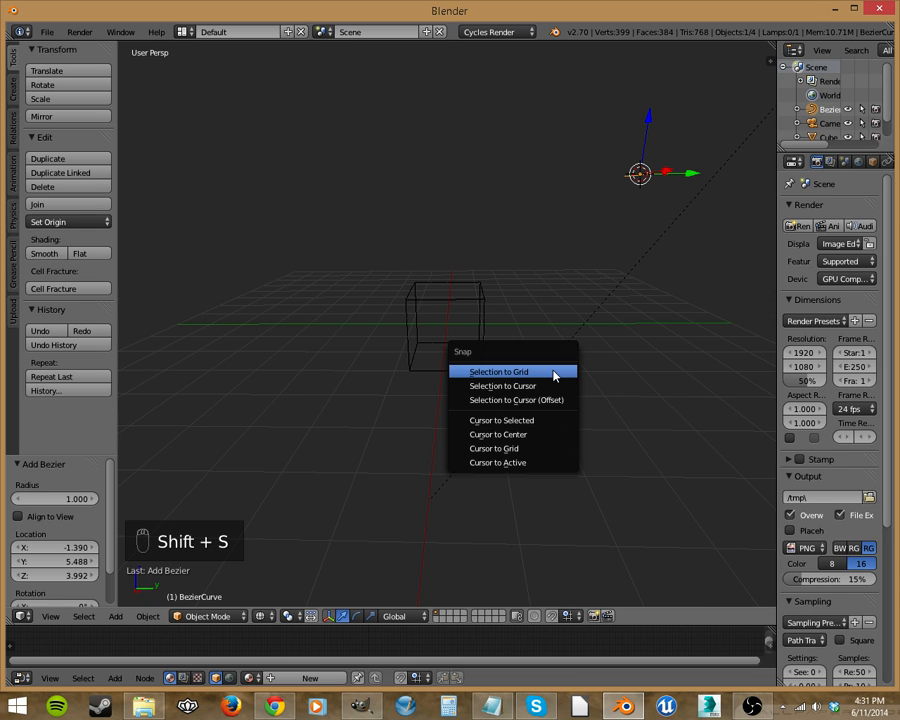
pyautogui.click(496, 434)
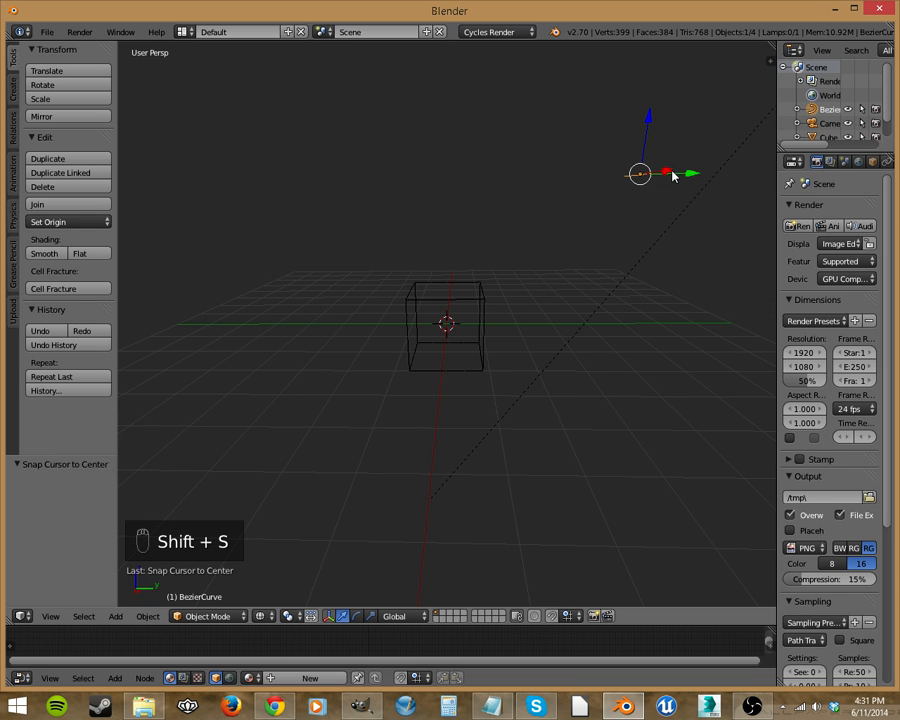
pyautogui.press('shift+s')
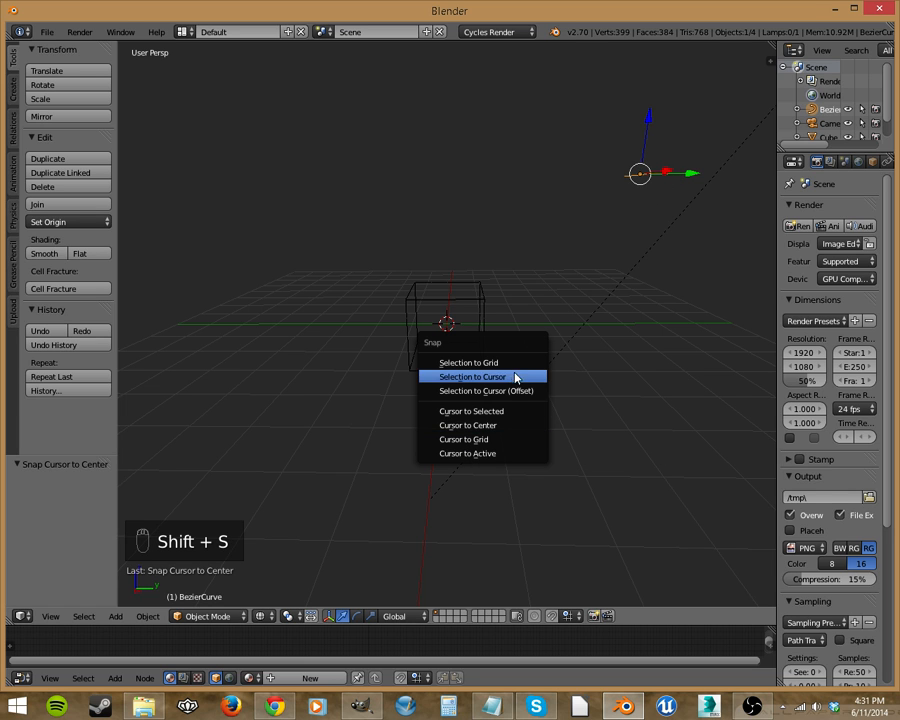
pyautogui.click(472, 376)
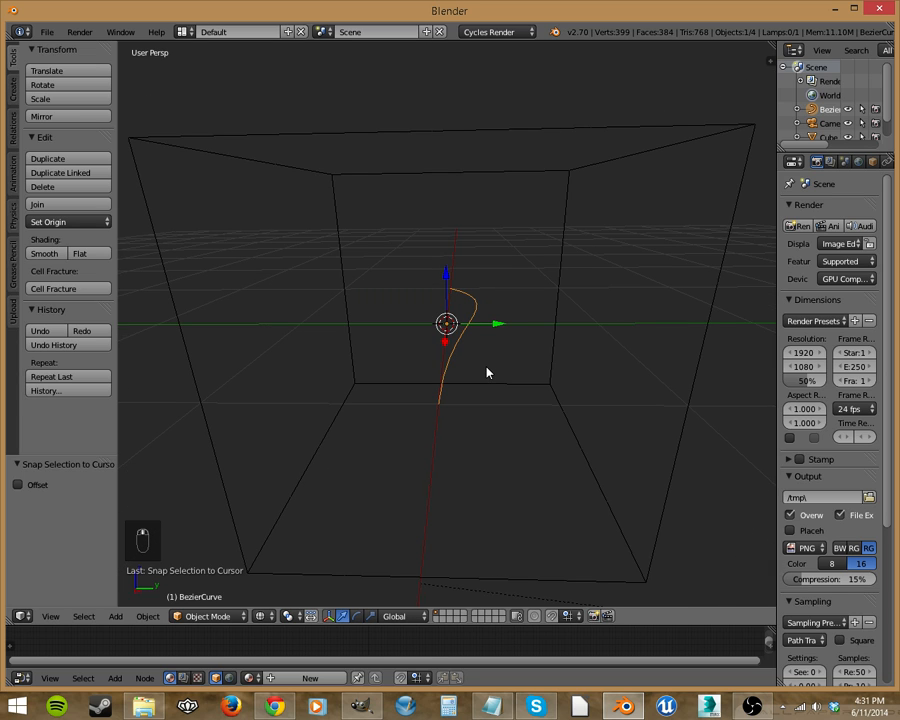
pyautogui.moveTo(504, 364)
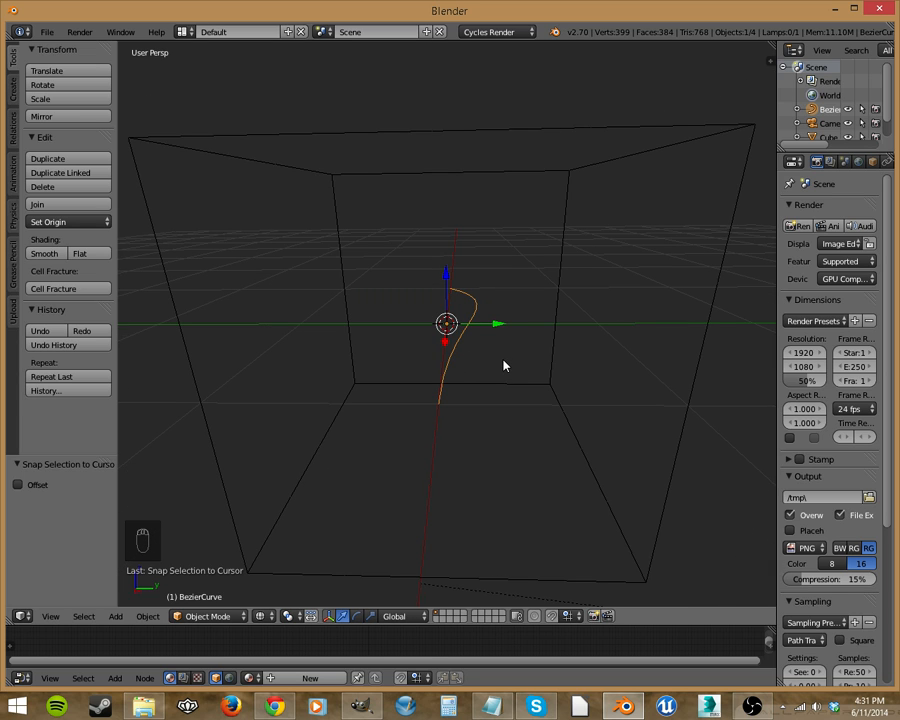
pyautogui.moveTo(510, 358)
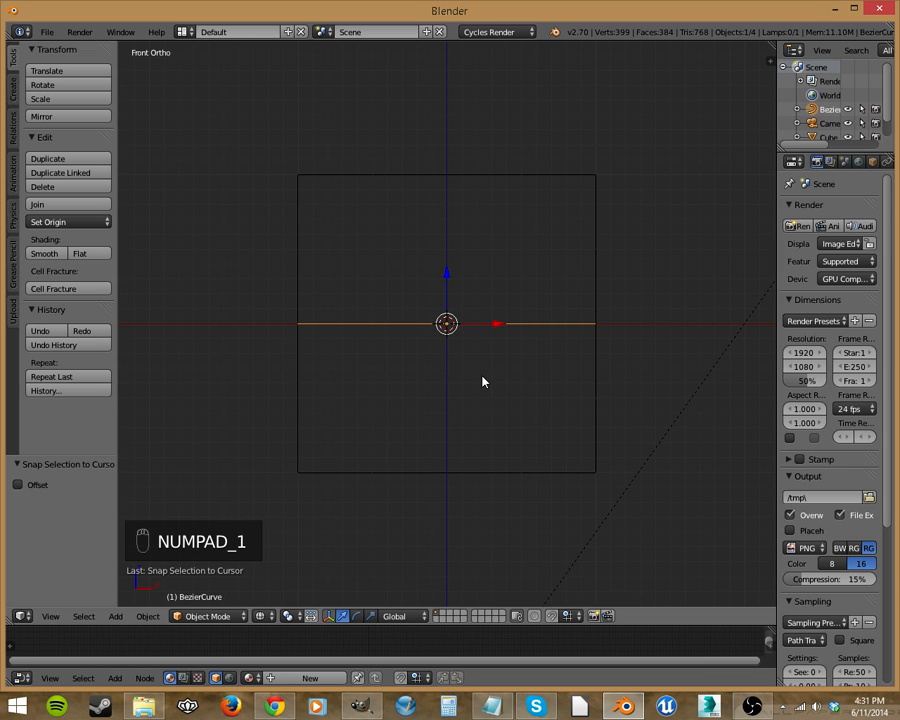
# In front view, rotate the curve 90 degrees and scale it to about 1.907 so it spans past the cube.
pyautogui.press('r')
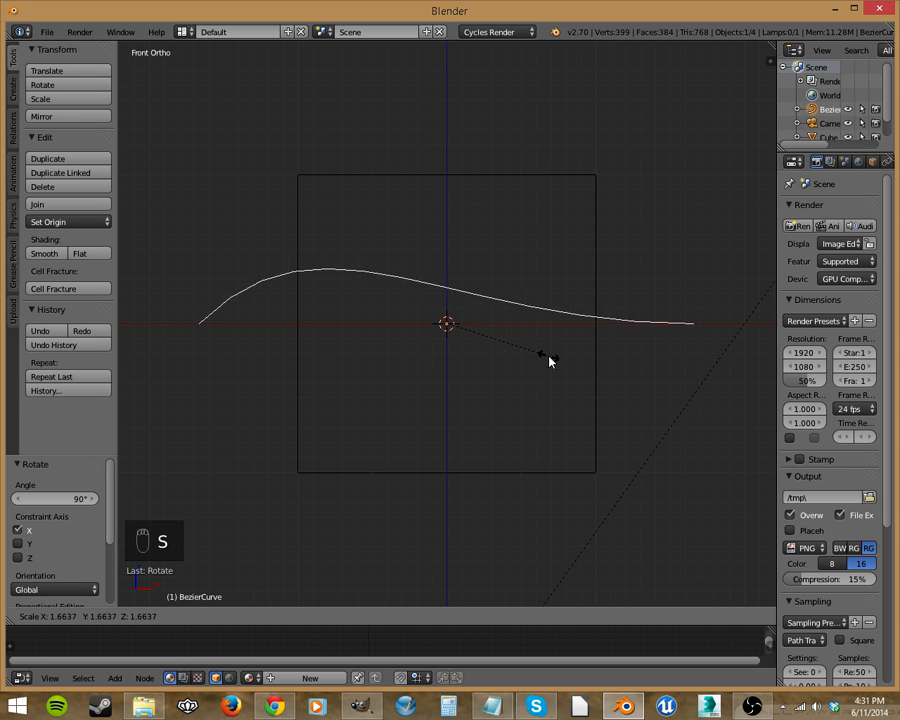
pyautogui.press('Tab')
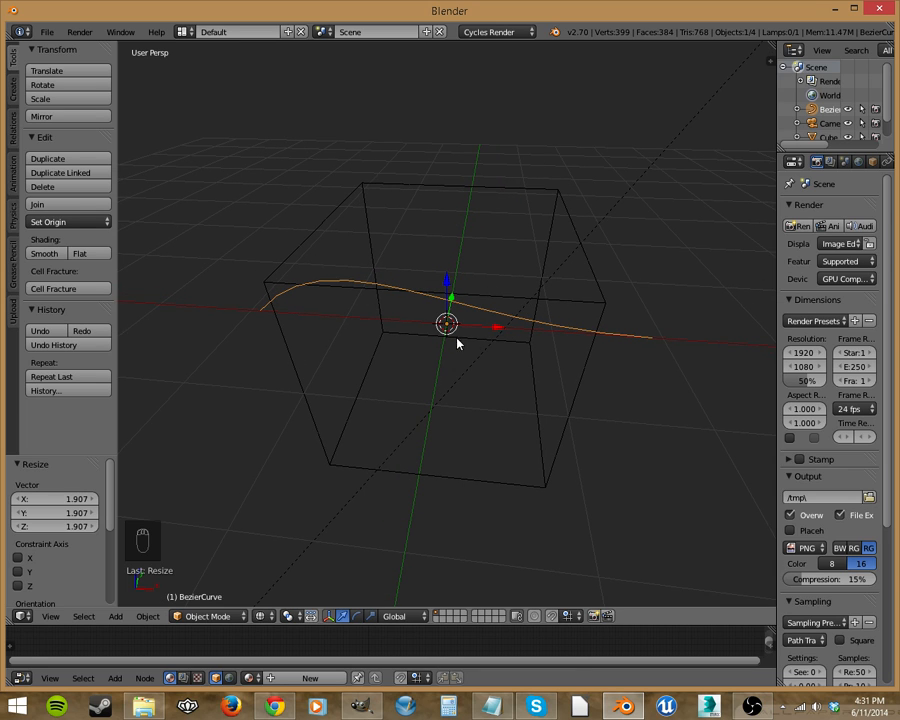
pyautogui.moveTo(532, 378)
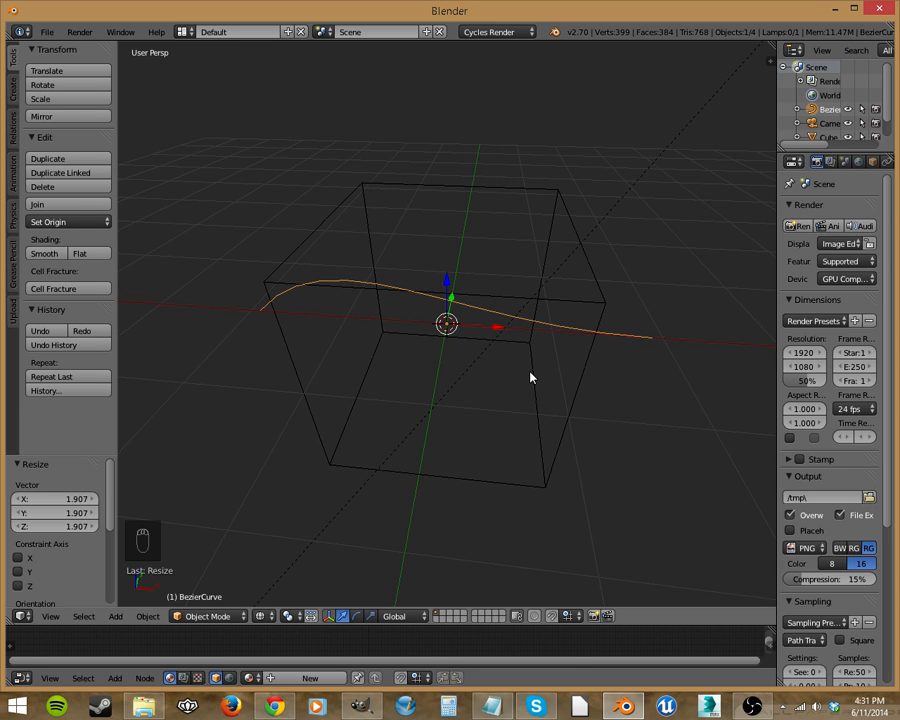
pyautogui.press('s')
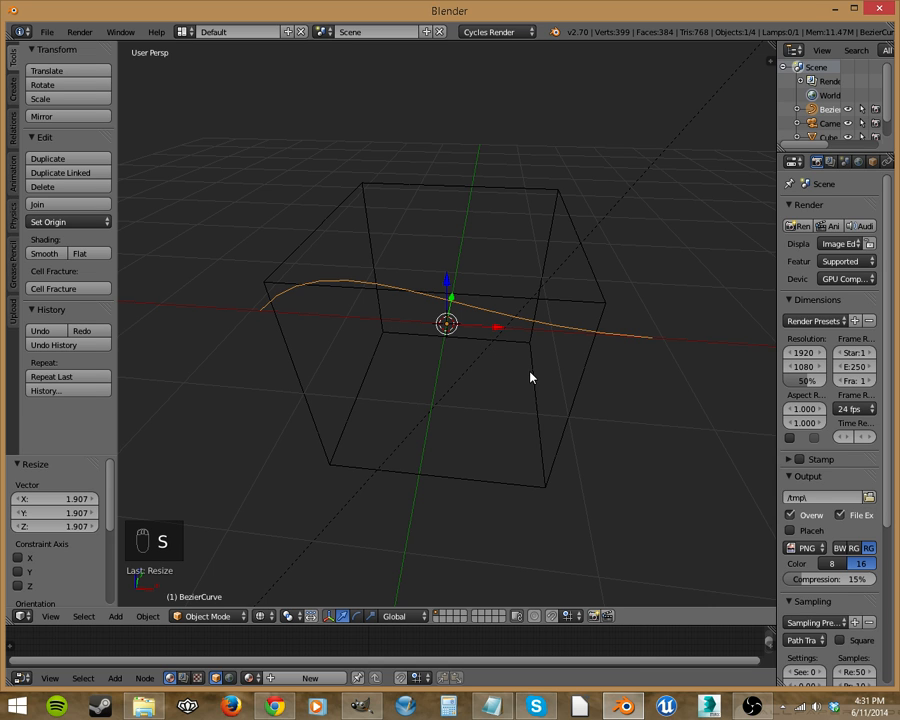
pyautogui.moveTo(550, 400)
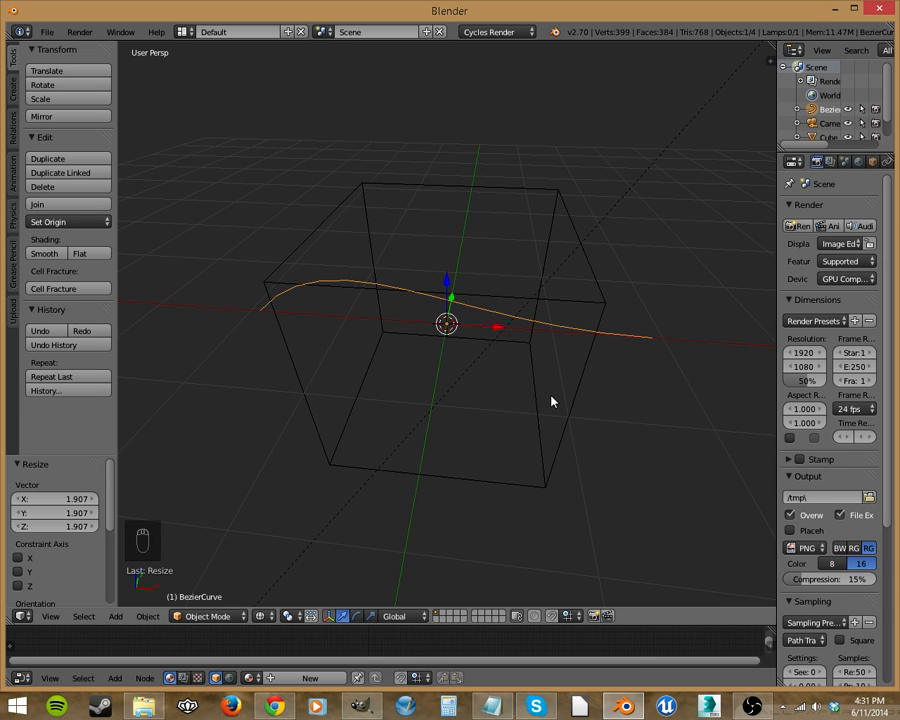
# Edit the curve's left end point and handle so its ends bend outward beyond the cube.
pyautogui.press('Tab')
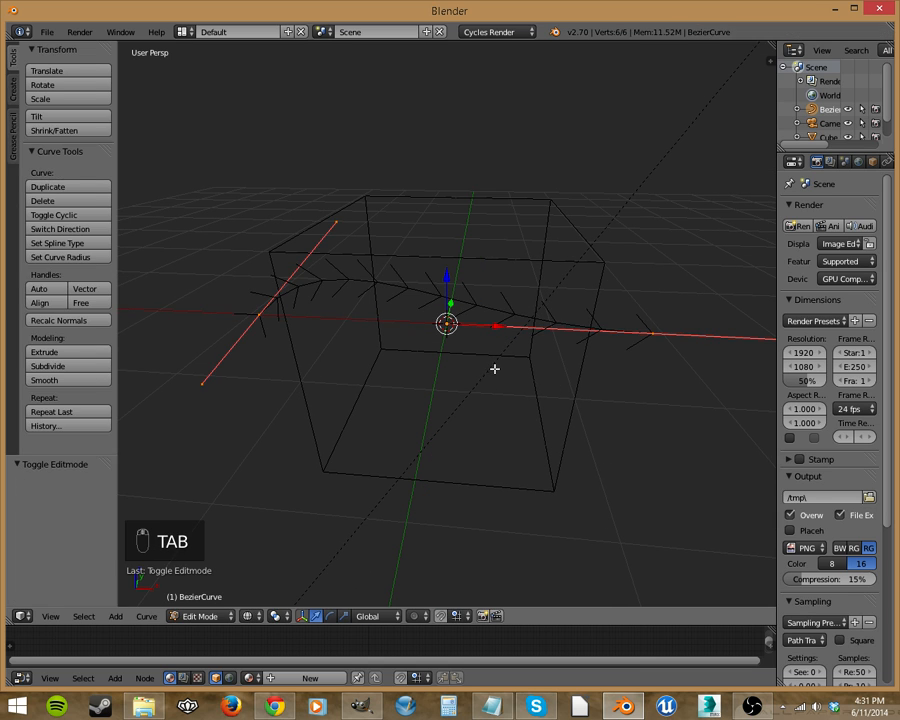
pyautogui.moveTo(208, 390)
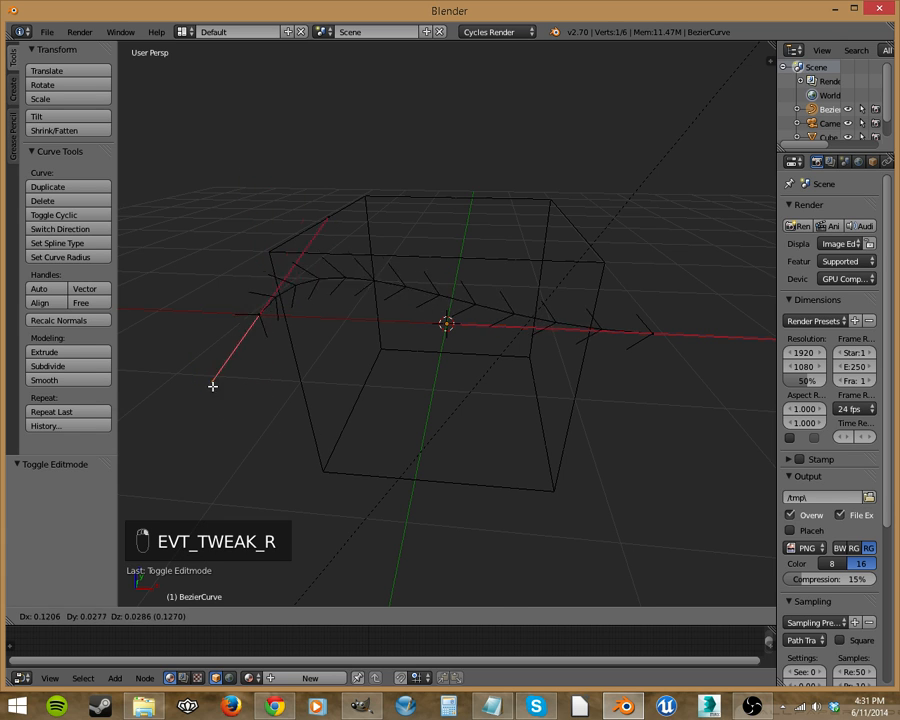
pyautogui.moveTo(212, 388); pyautogui.dragTo(176, 128)
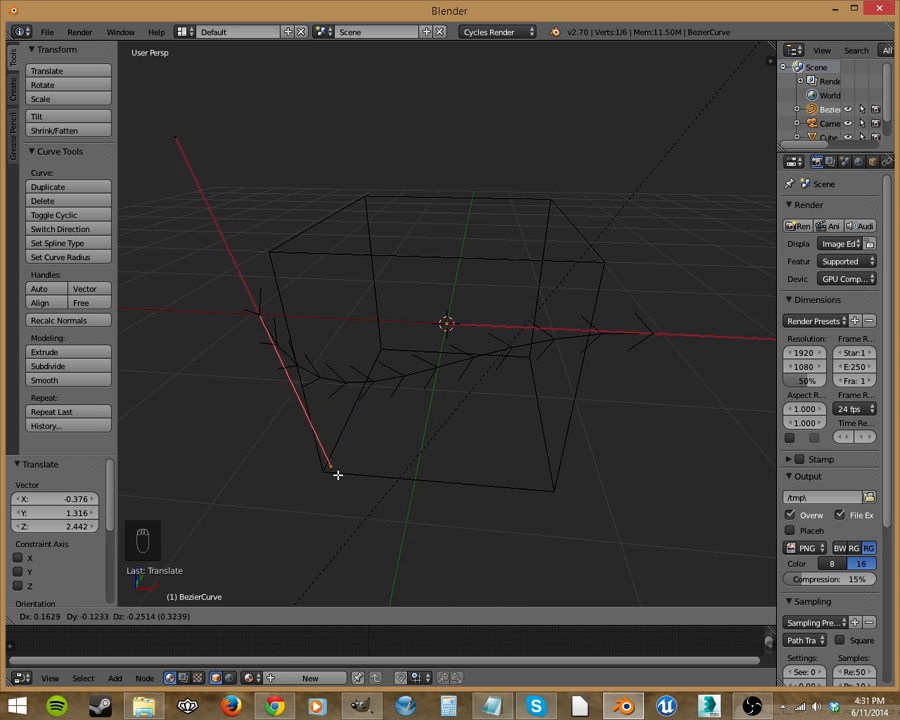
pyautogui.moveTo(336, 474); pyautogui.dragTo(216, 332)
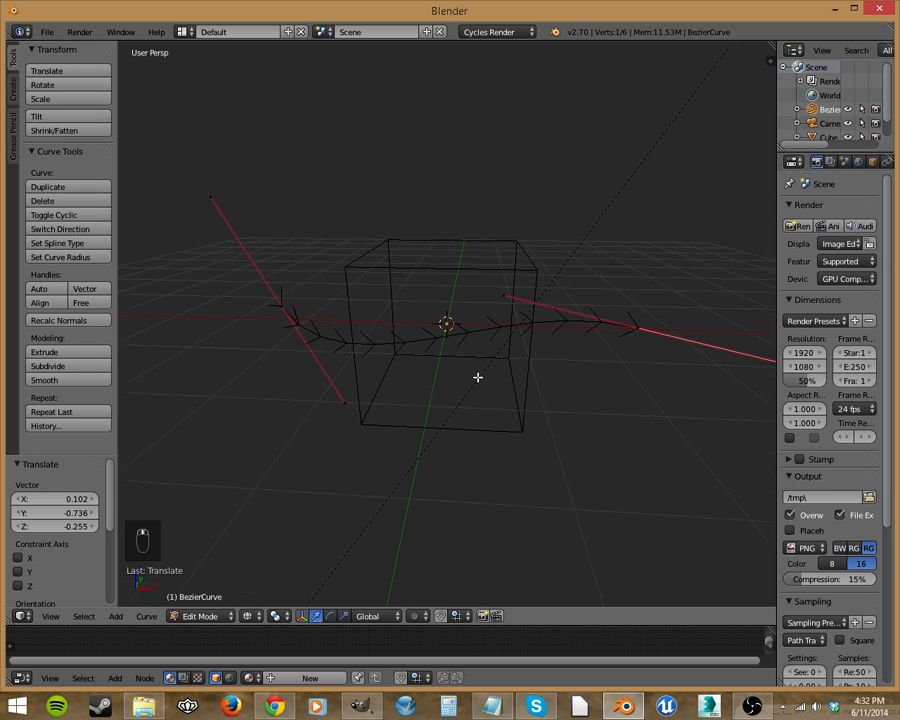
# Finish curve editing and add a Curve modifier to the cube.
pyautogui.press('Tab')
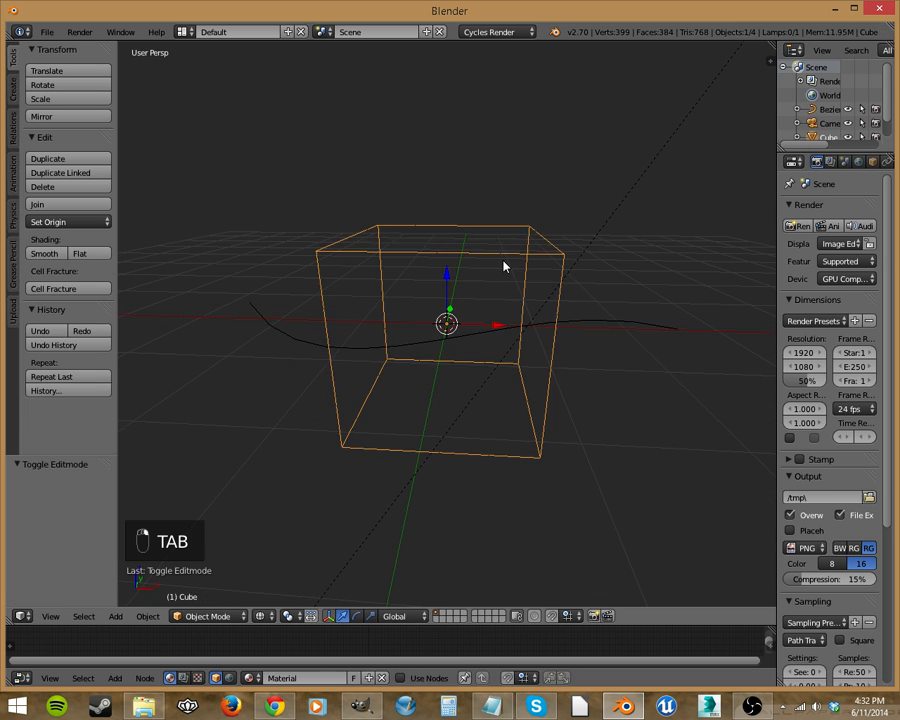
pyautogui.press('Tab')
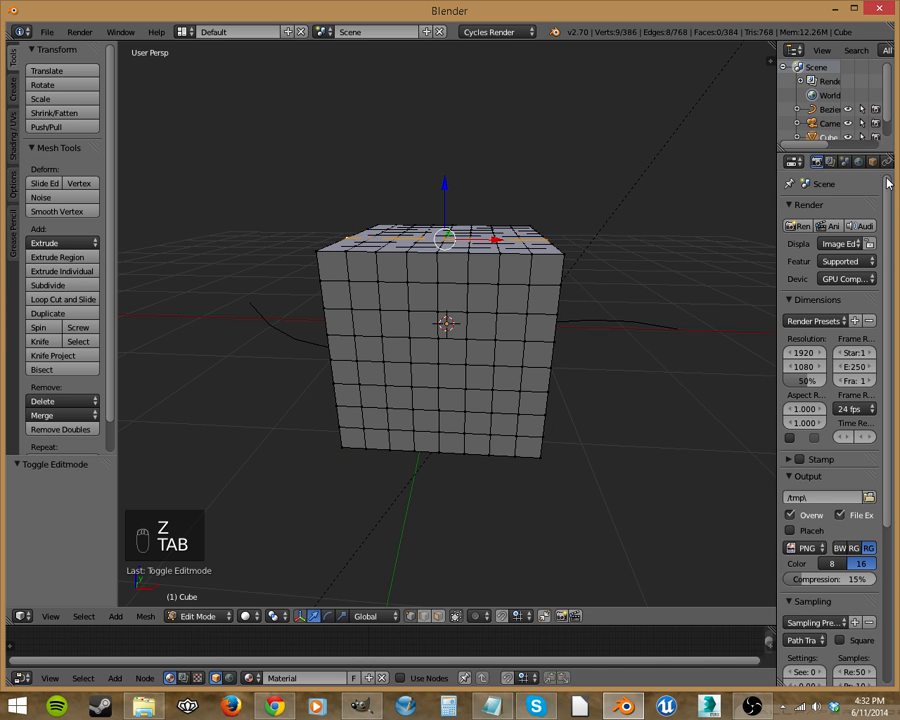
pyautogui.click(848, 160)
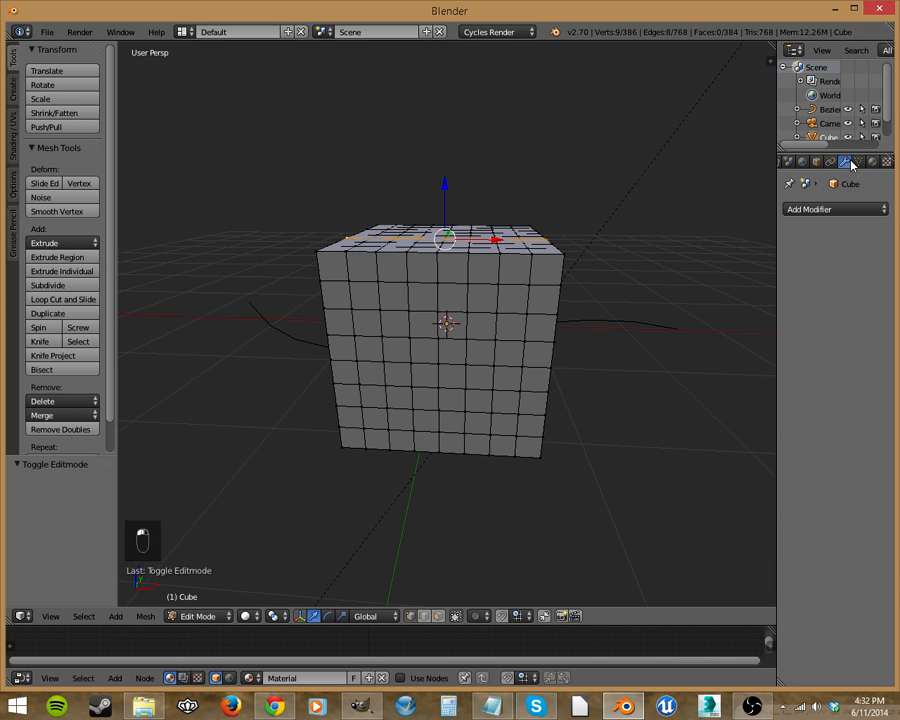
pyautogui.click(834, 210)
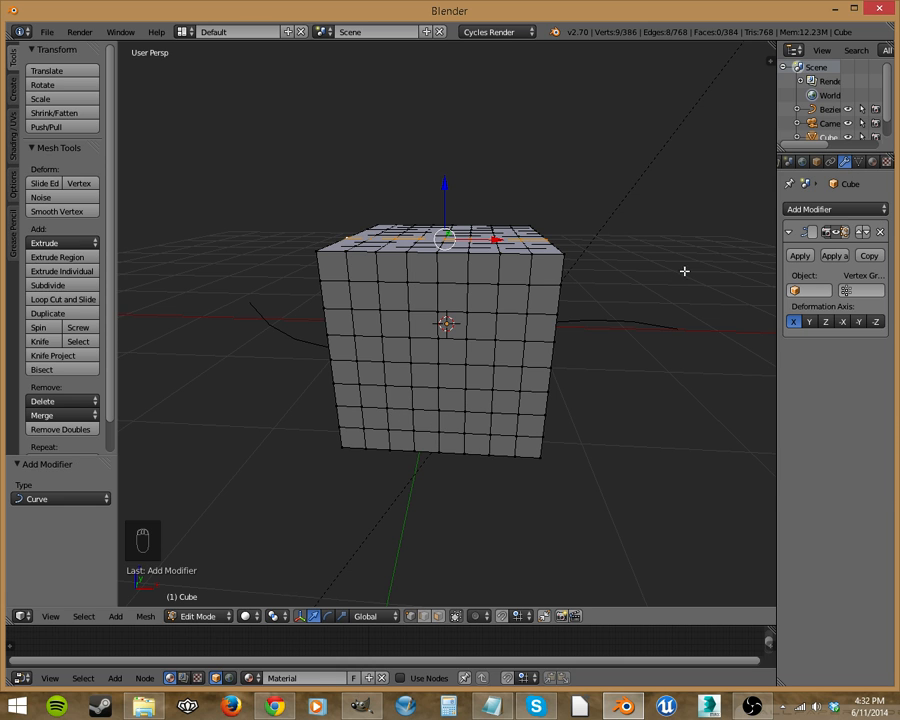
pyautogui.moveTo(590, 342)
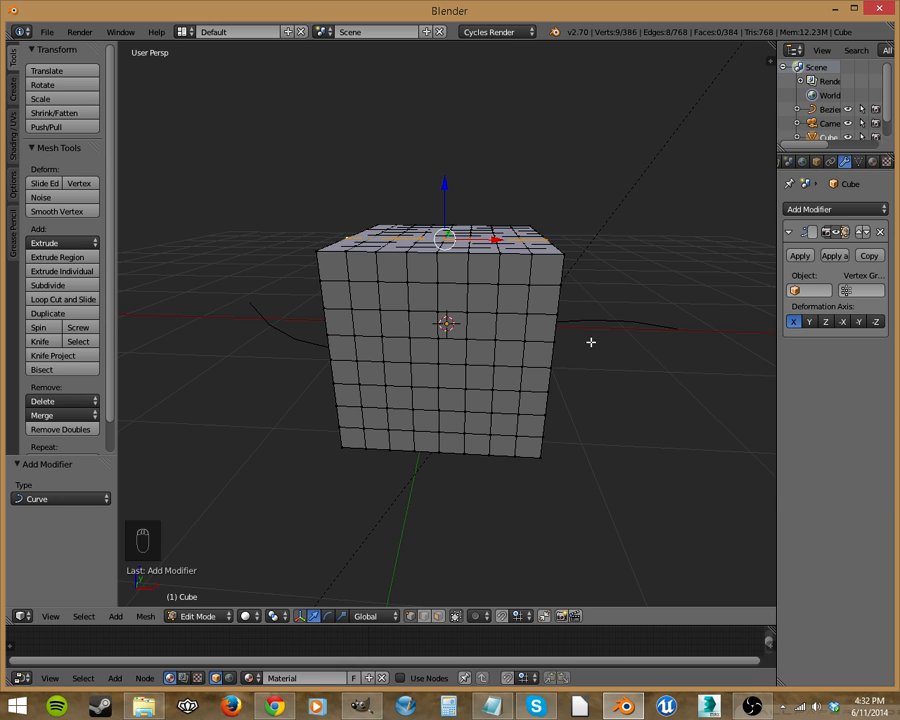
# Set BezierCurve as the Curve modifier's deform object, skewing the cube along the curve.
pyautogui.press('Tab')
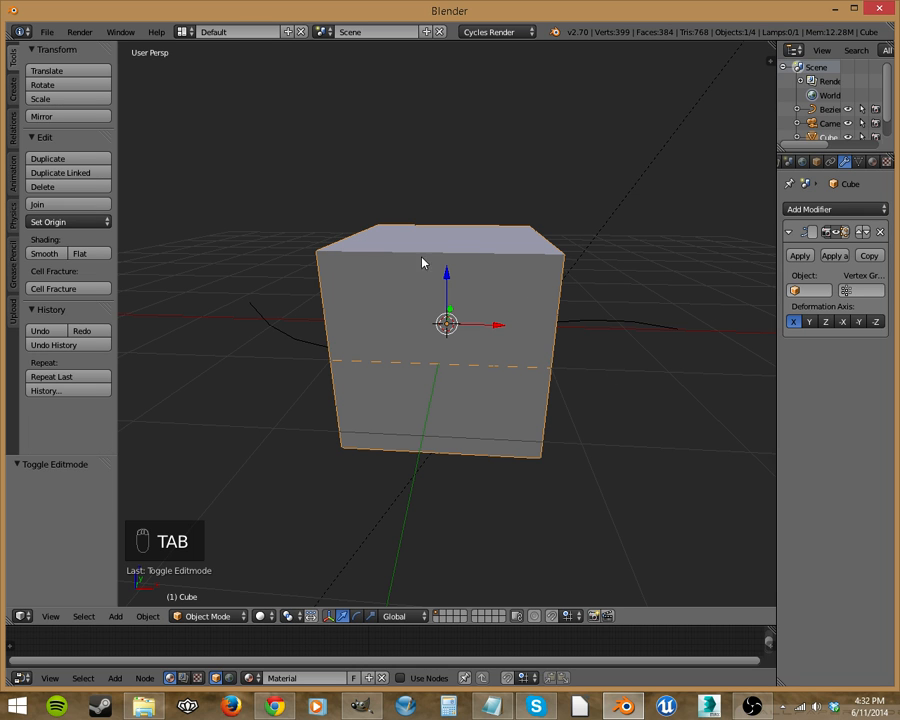
pyautogui.moveTo(780, 282)
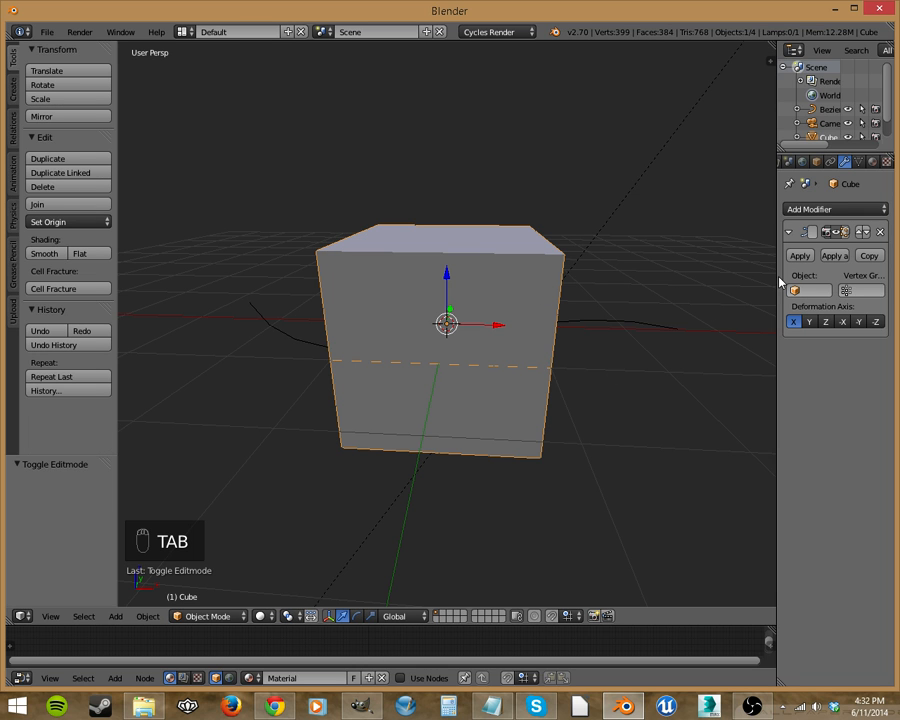
pyautogui.press('Tab')
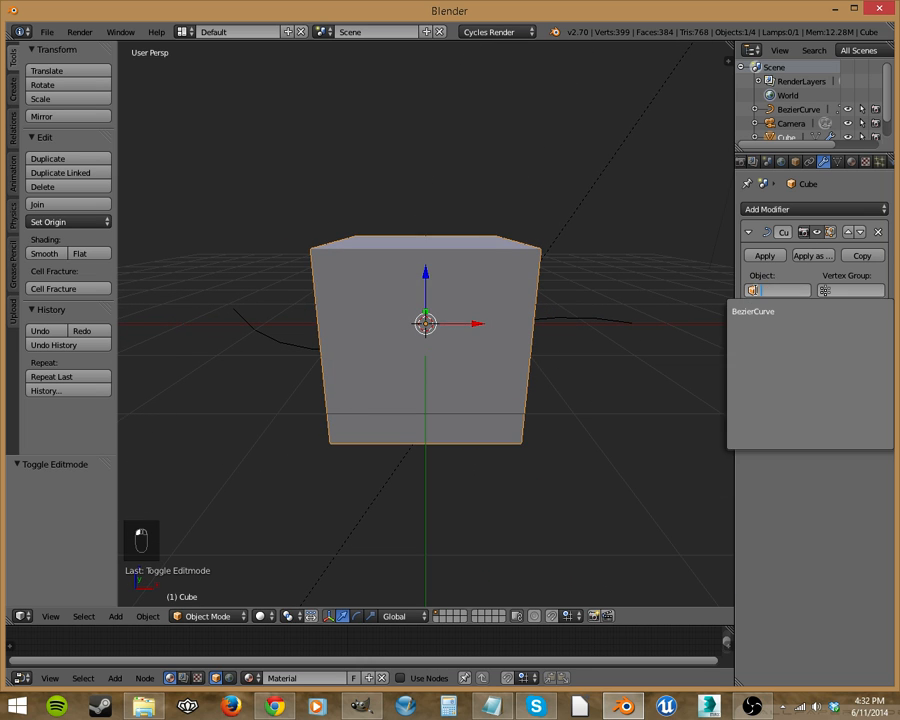
pyautogui.click(776, 290)
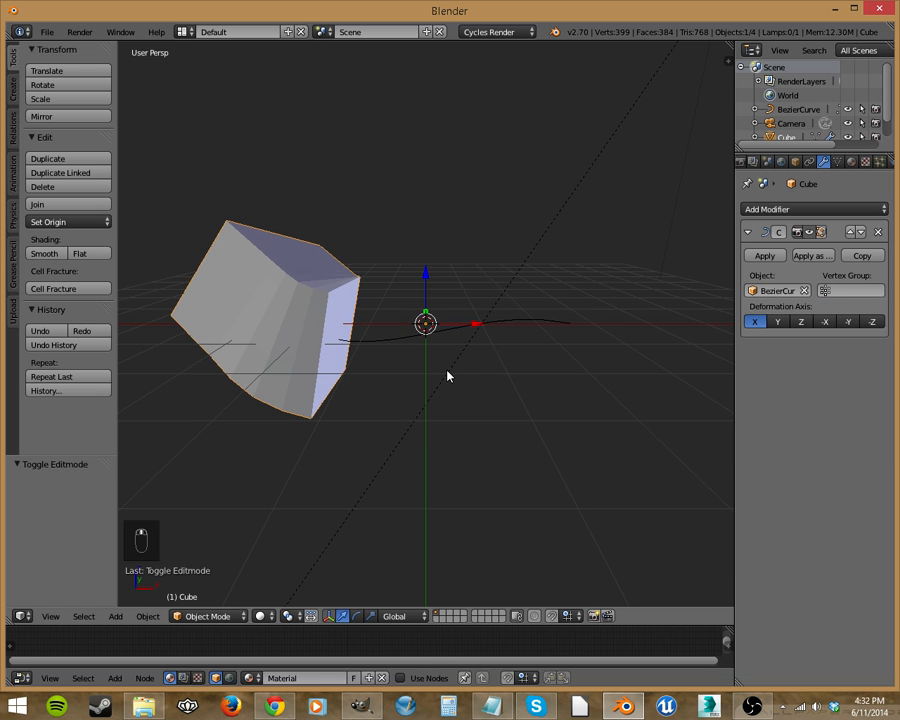
pyautogui.moveTo(456, 344)
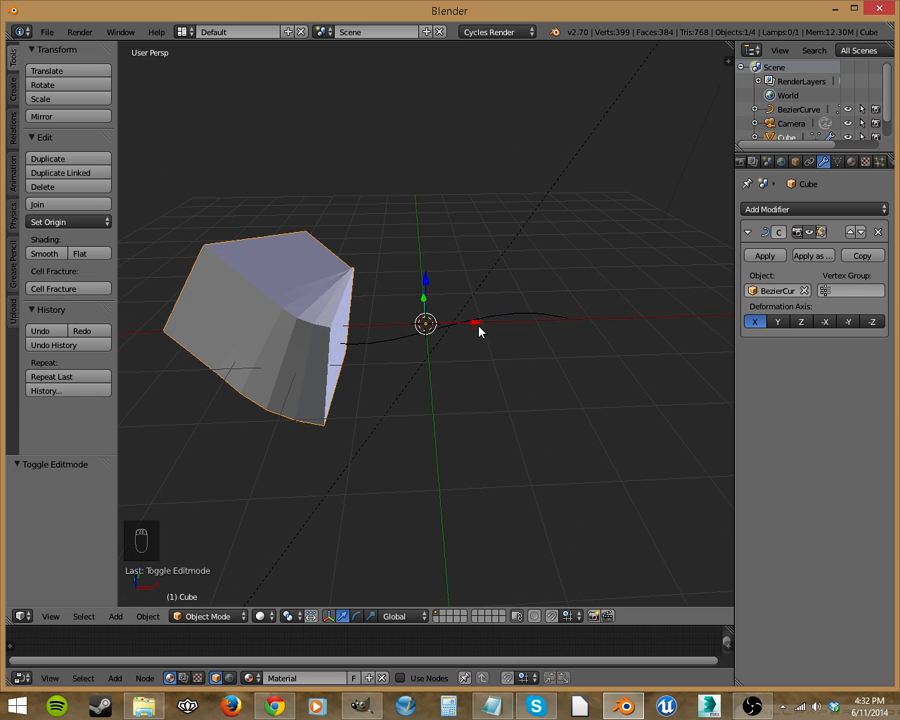
pyautogui.moveTo(248, 336)
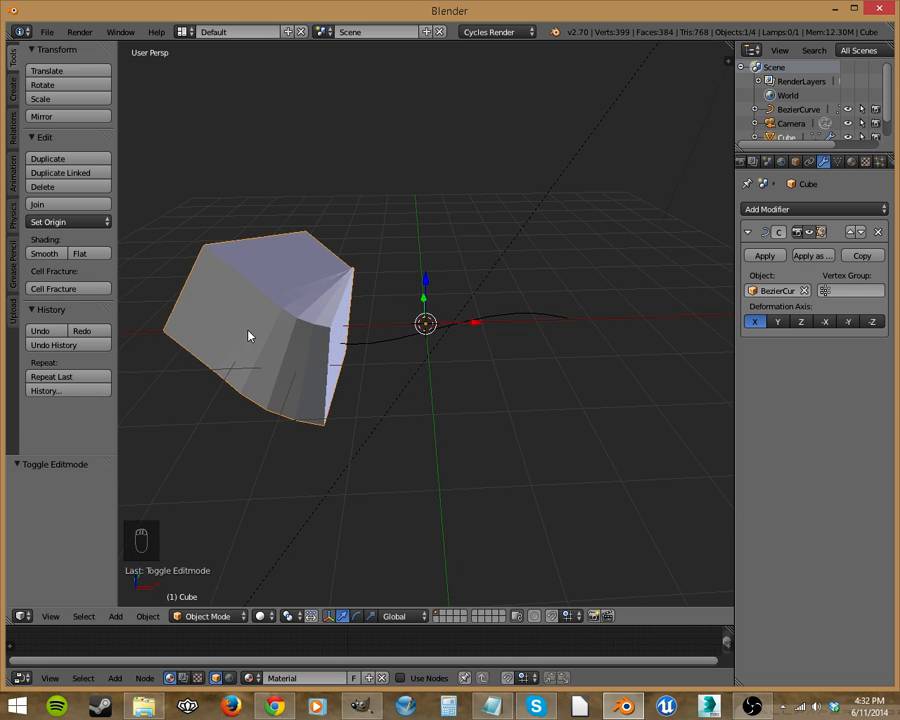
# Move the cube about 1.26 along X onto the curve so its mesh bends into a fan shape.
pyautogui.press('Tab')
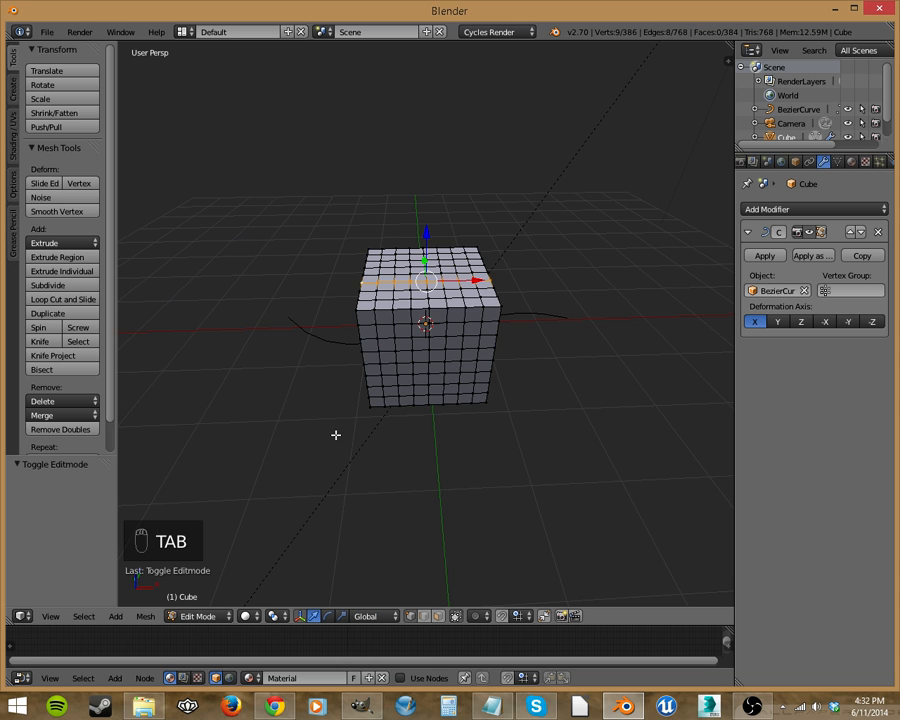
pyautogui.press('Tab')
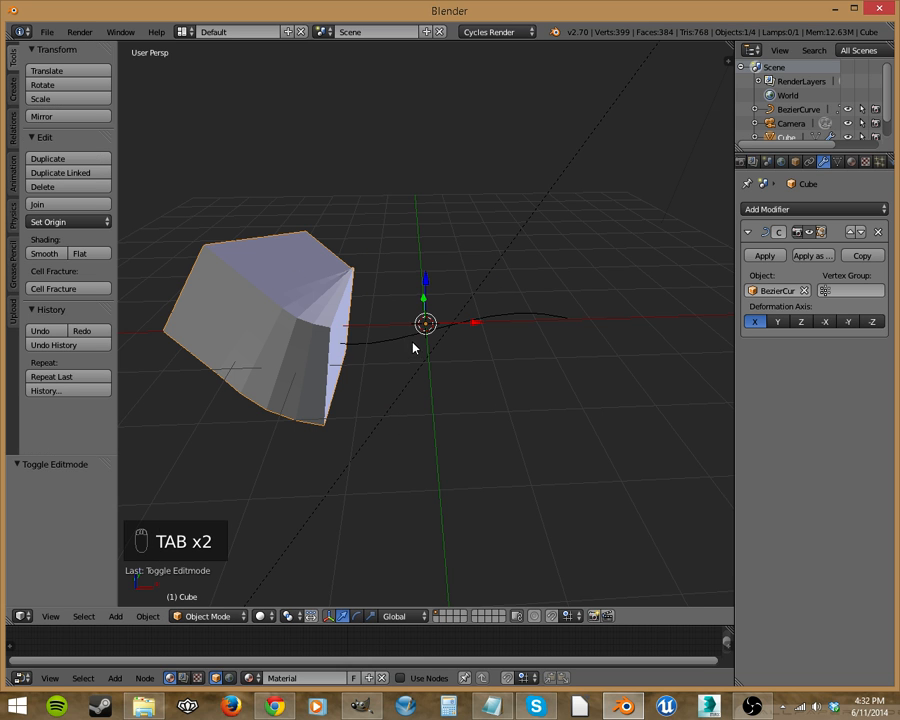
pyautogui.press('Tab')
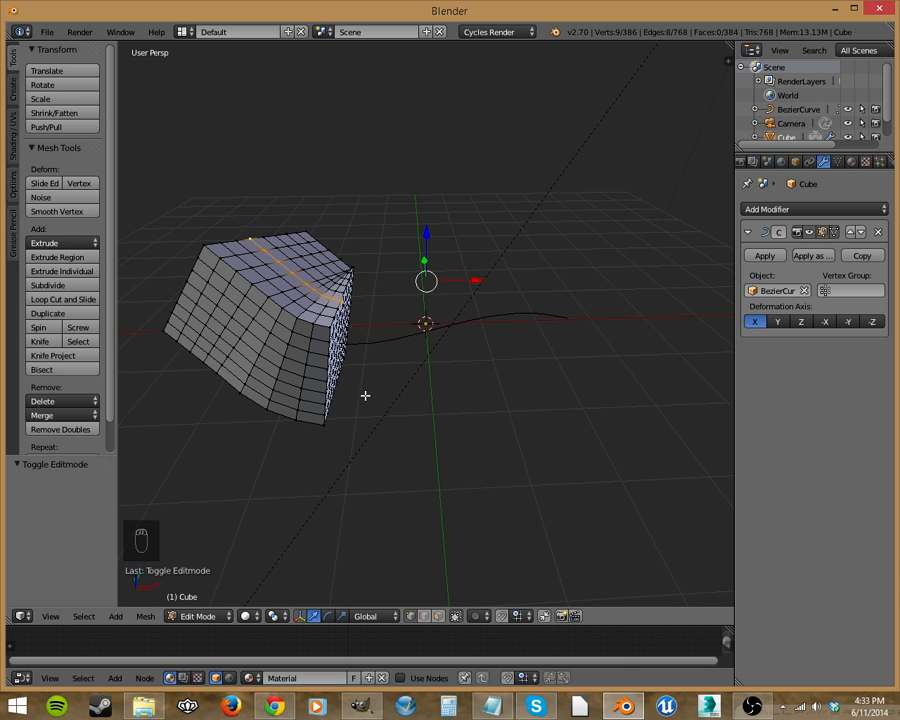
pyautogui.press('Tab')
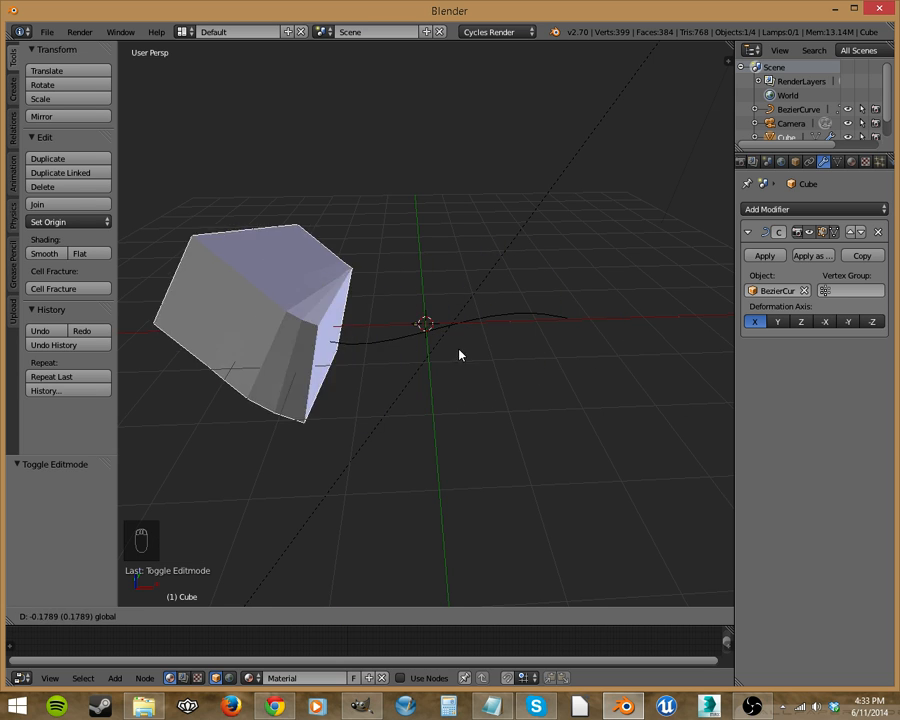
pyautogui.moveTo(280, 320); pyautogui.dragTo(510, 320)
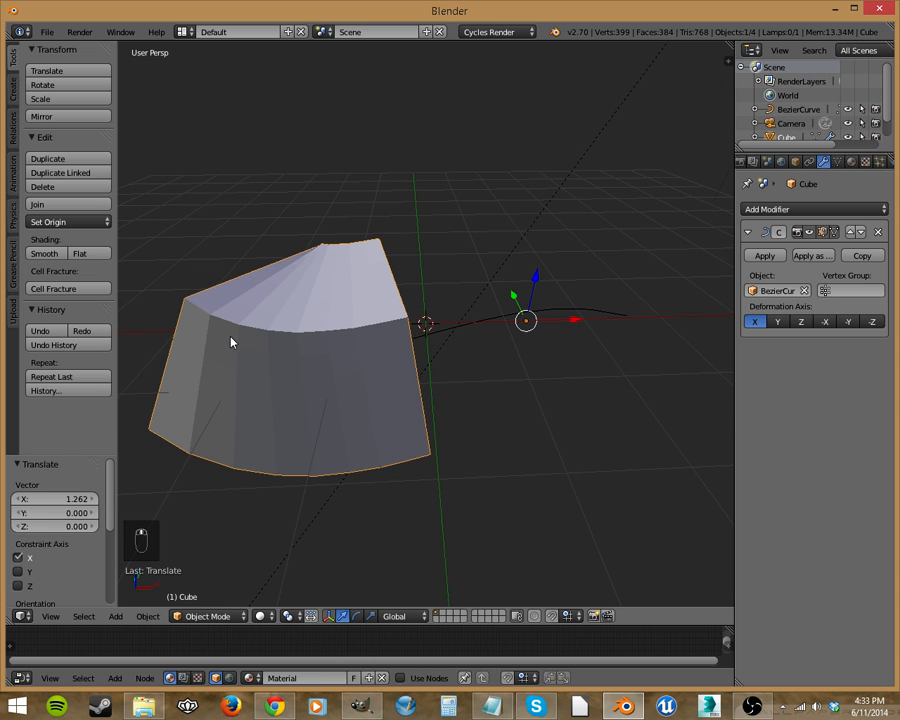
pyautogui.press('Tab')
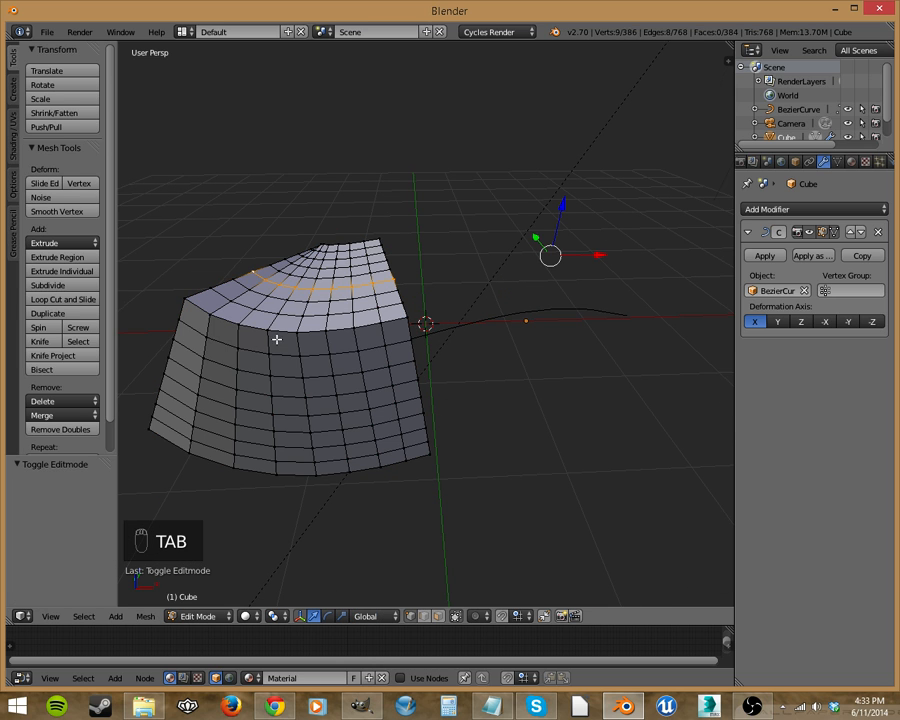
pyautogui.moveTo(332, 374)
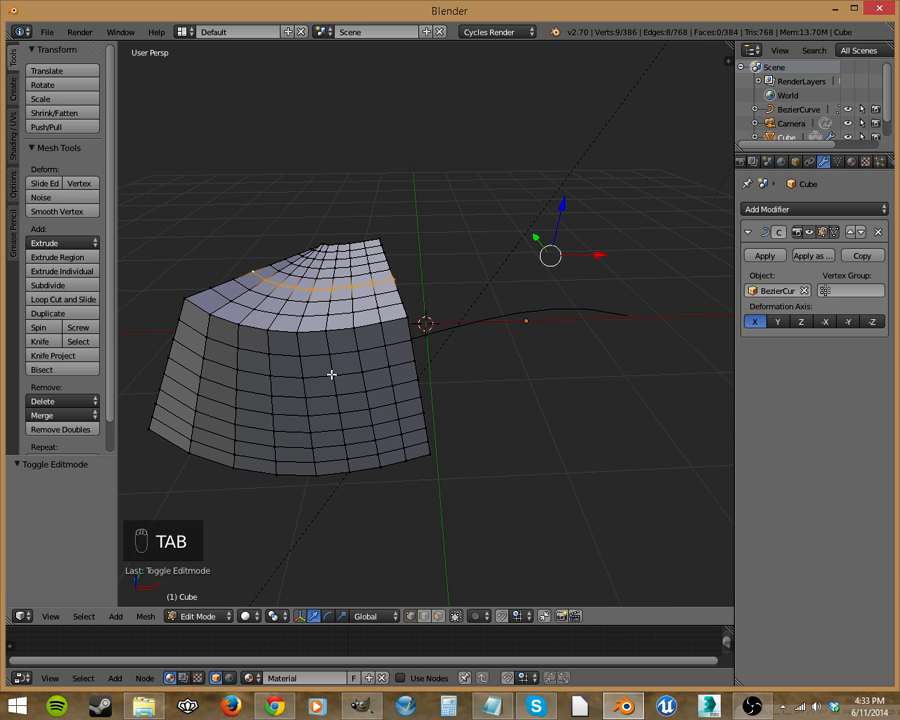
# Try a Subdivision Surface modifier on the bent cube, then remove it again.
pyautogui.press('Tab')
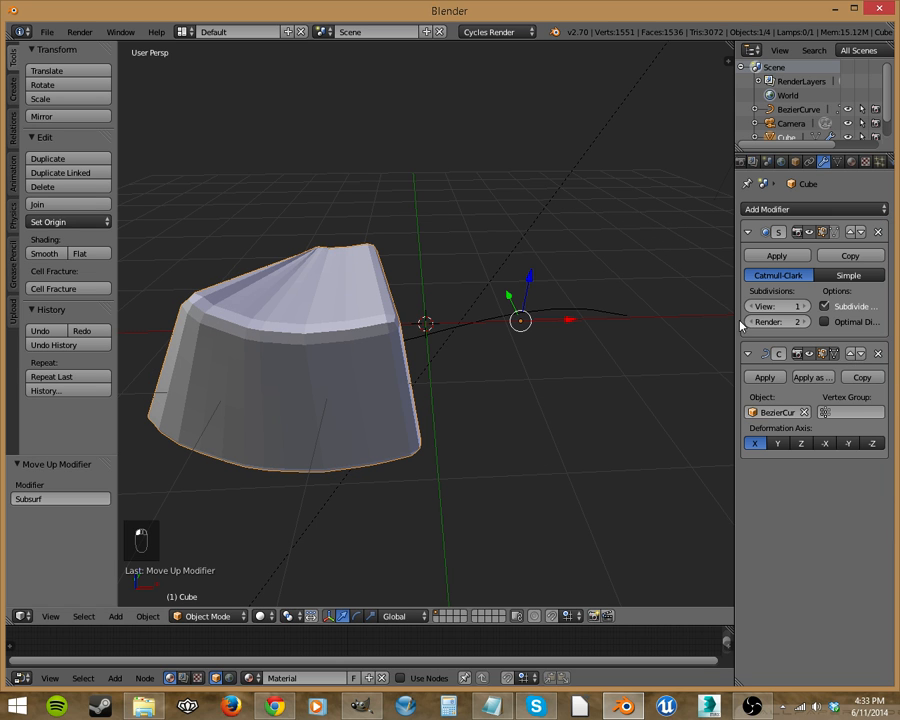
pyautogui.click(796, 306)
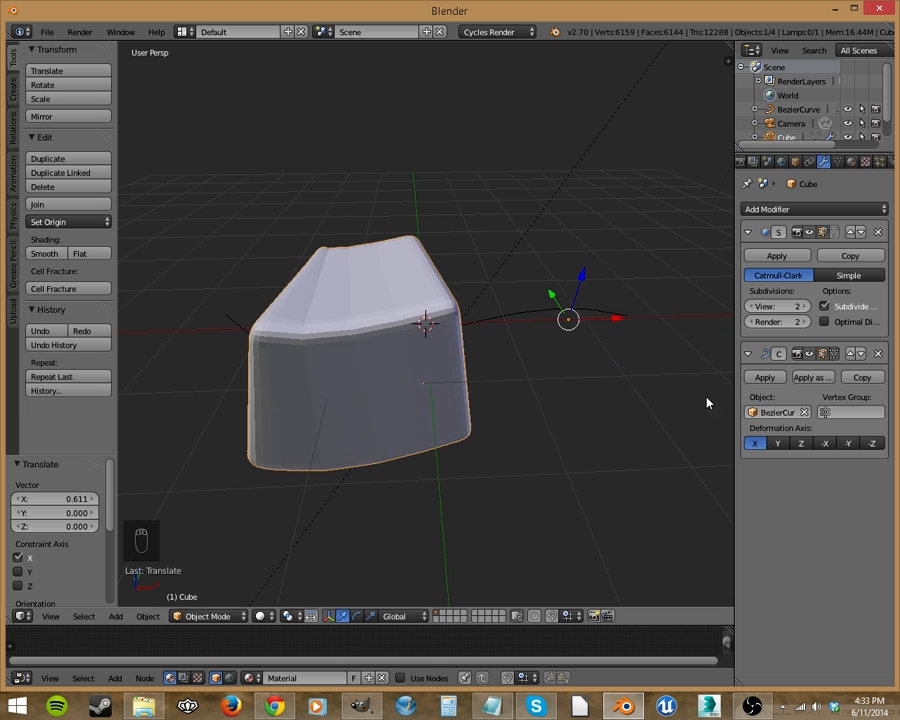
pyautogui.click(878, 232)
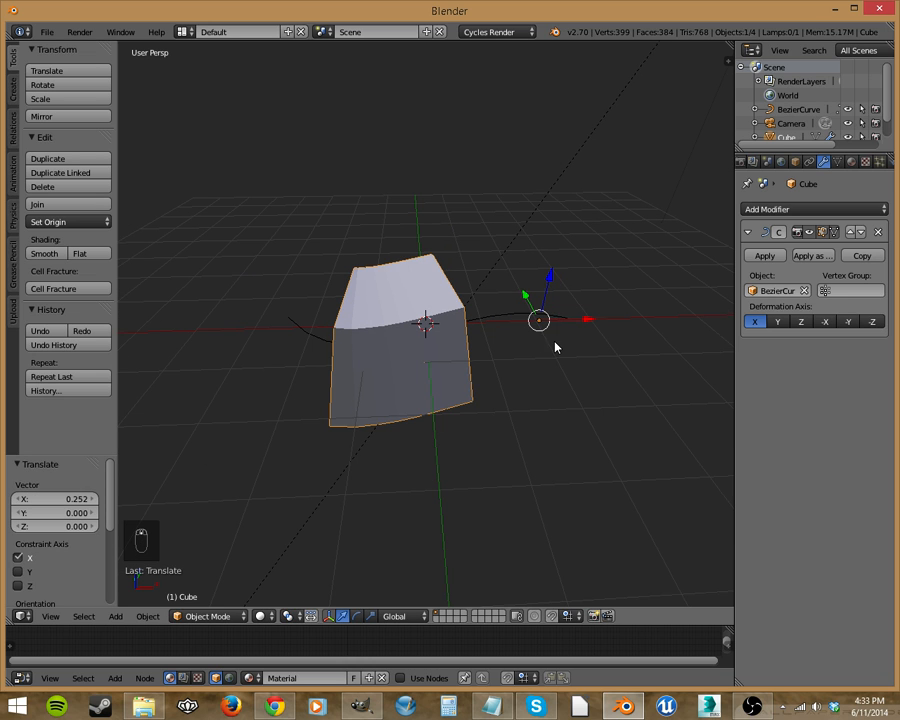
pyautogui.moveTo(576, 340)
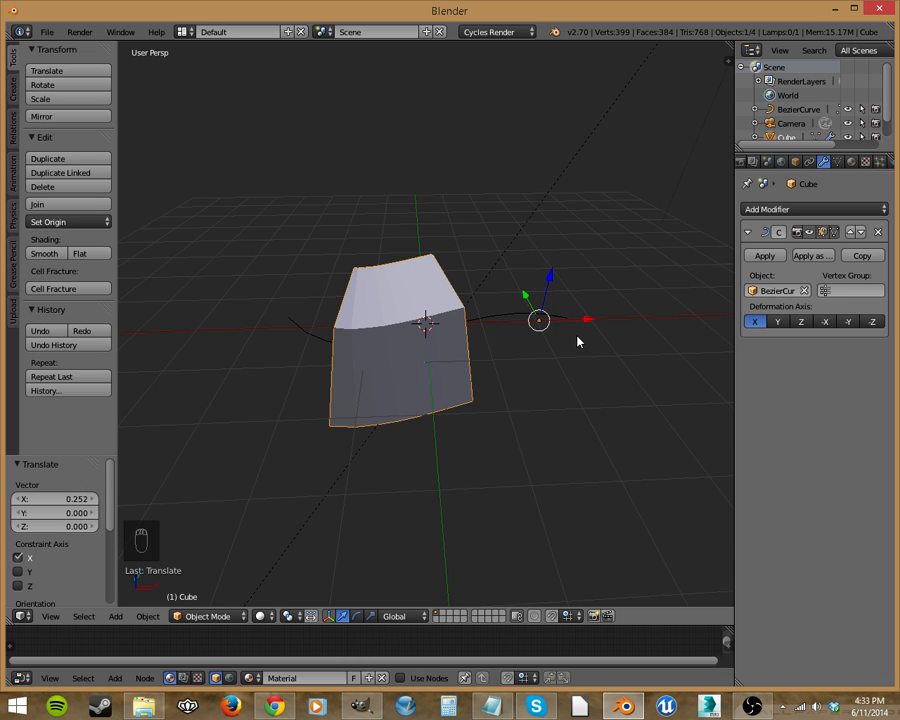
# Scale the cube along X into a long S-shaped bar spanning the full curve.
pyautogui.press('s')
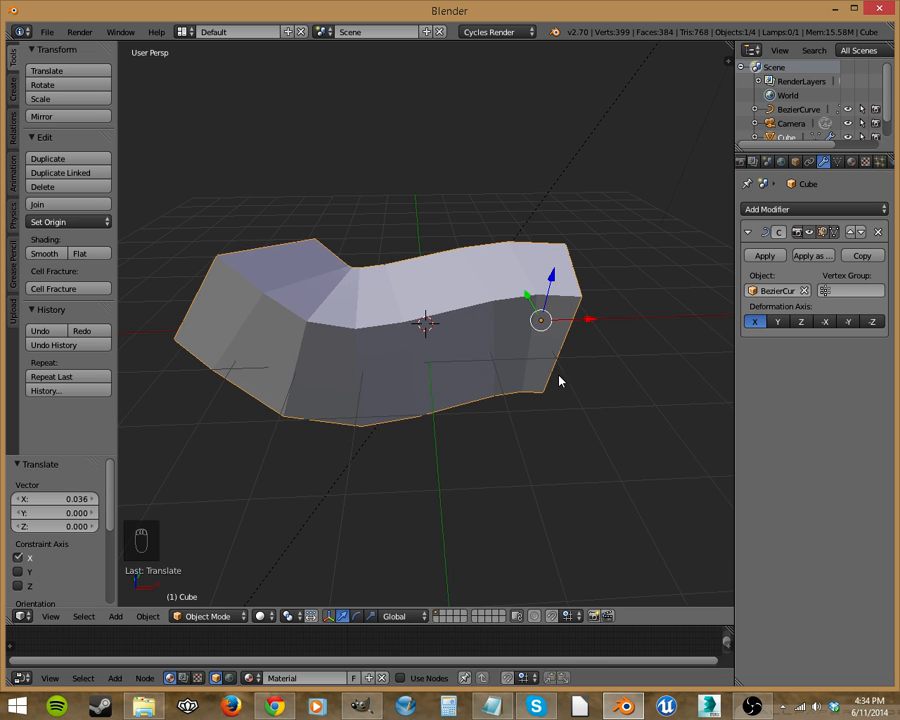
pyautogui.moveTo(684, 304)
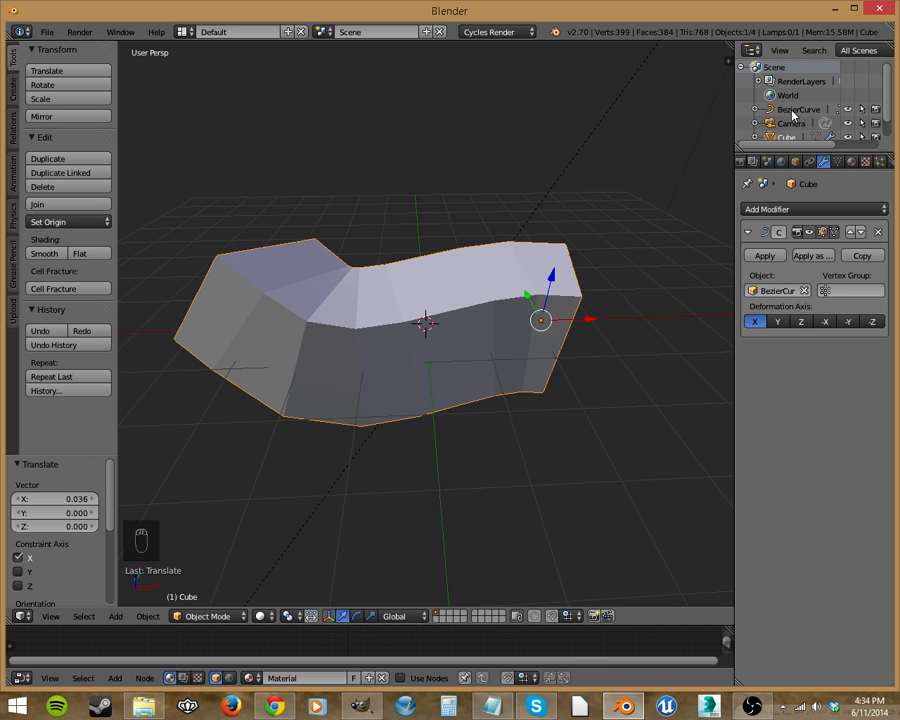
# Select the Bezier curve, edit it in wireframe and pick its right end control point.
pyautogui.click(800, 108)
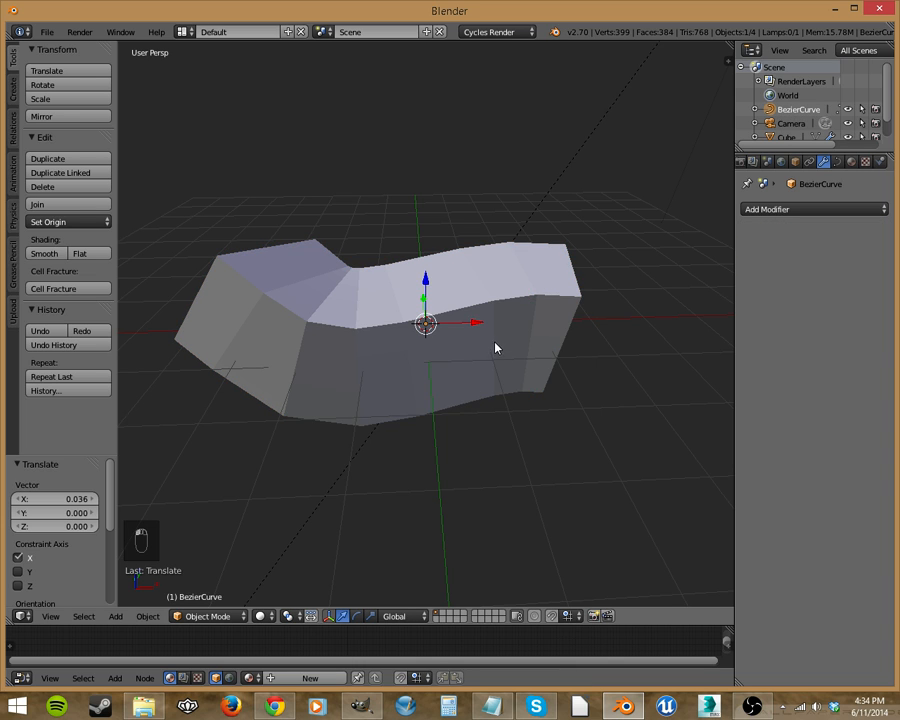
pyautogui.press('Tab')
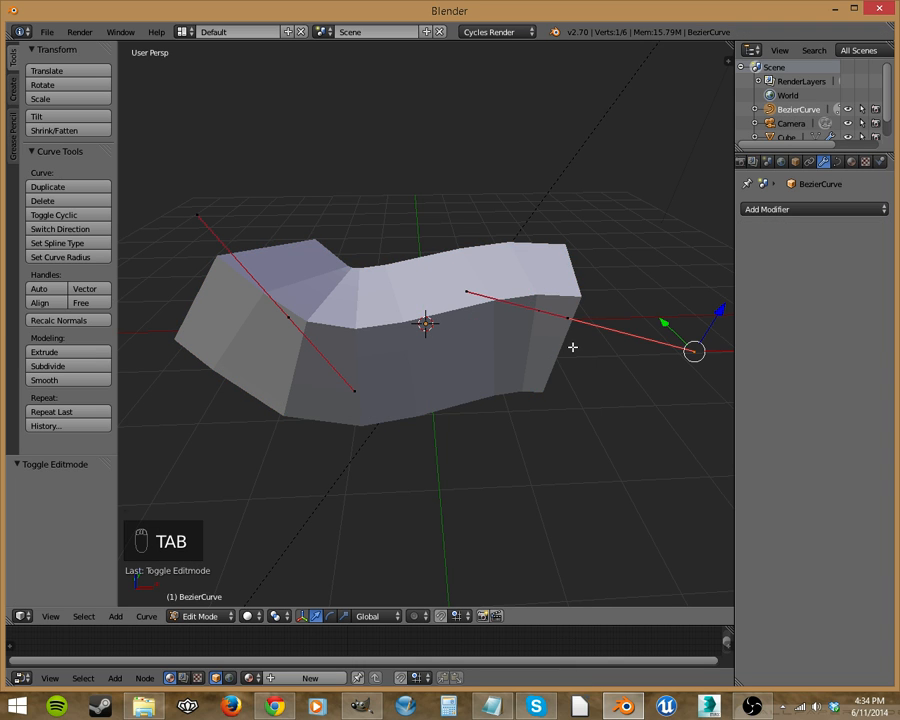
pyautogui.press('z')
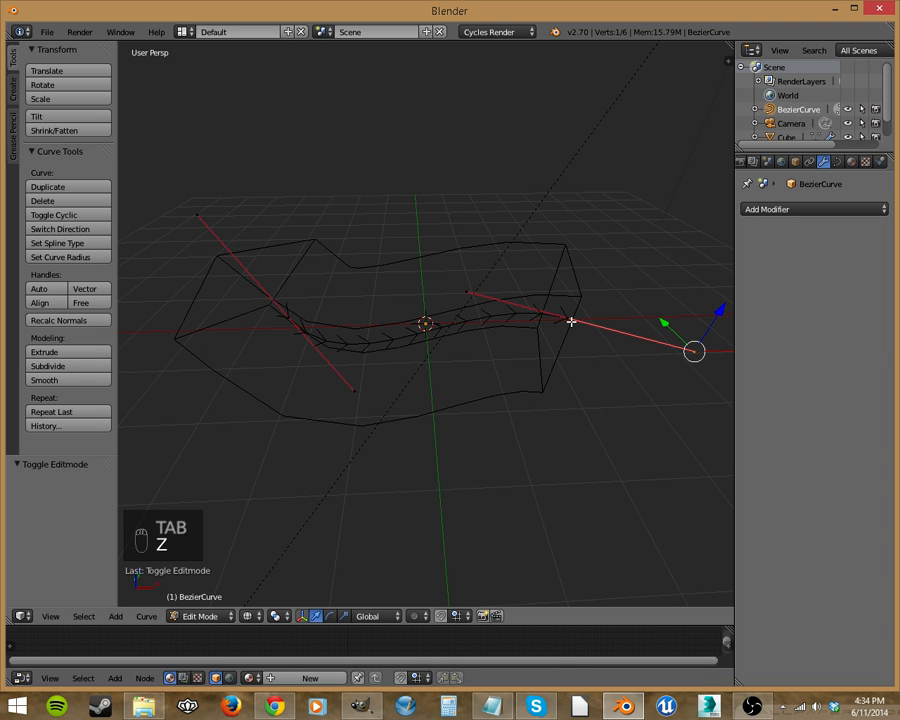
pyautogui.click(564, 318)
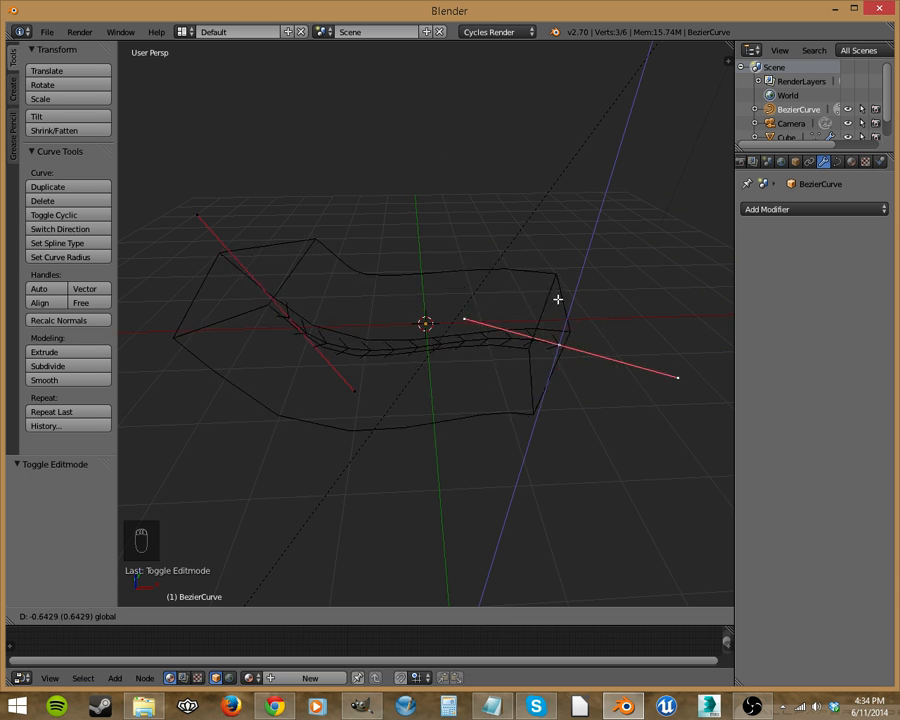
# Move the right end point so the bar bends in one smooth arc instead of an S.
pyautogui.press('Tab')
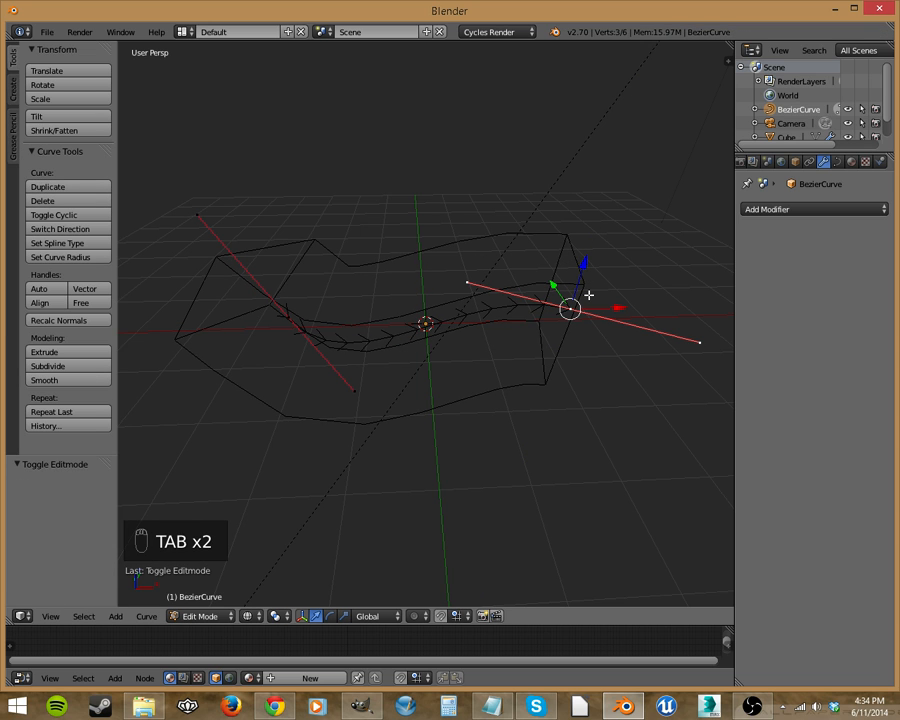
pyautogui.press('z')
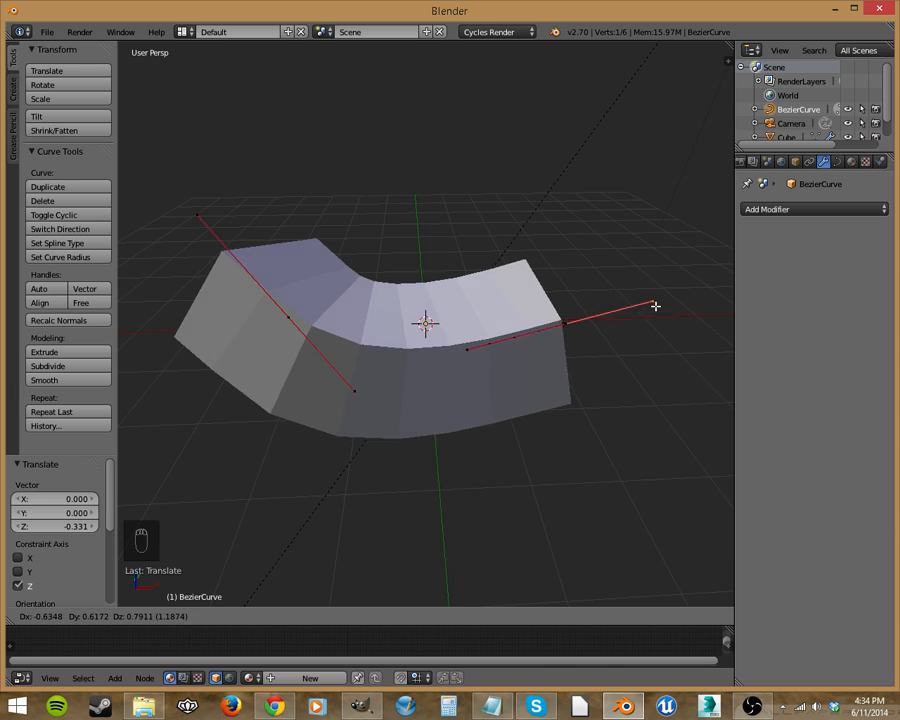
pyautogui.moveTo(656, 306); pyautogui.dragTo(532, 448)
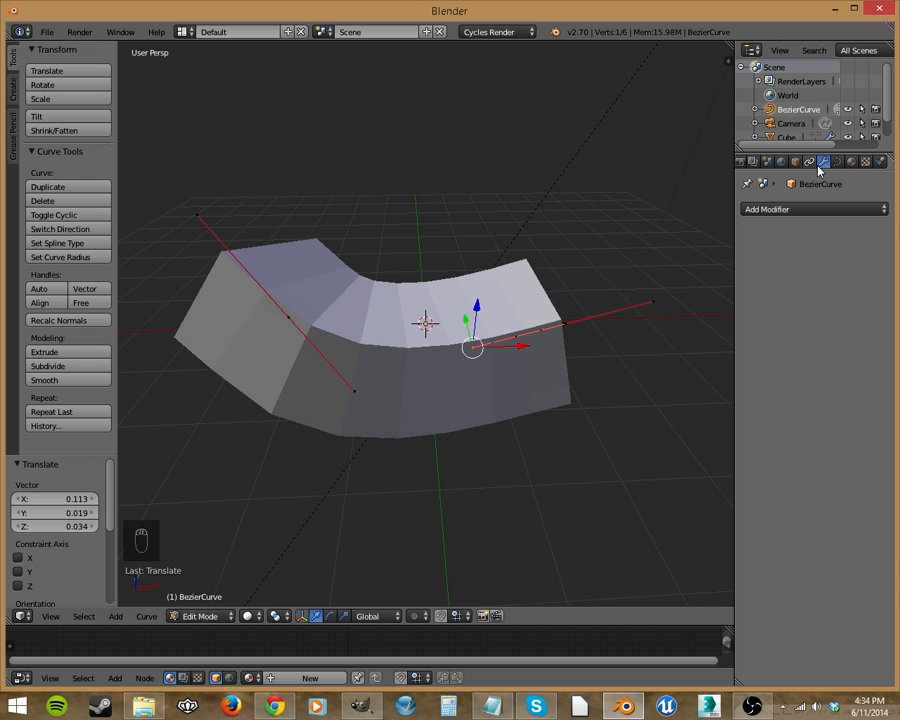
# Apply the Curve modifier, delete the Bezier curve and inspect the permanently bent mesh in Edit Mode.
pyautogui.press('Tab')
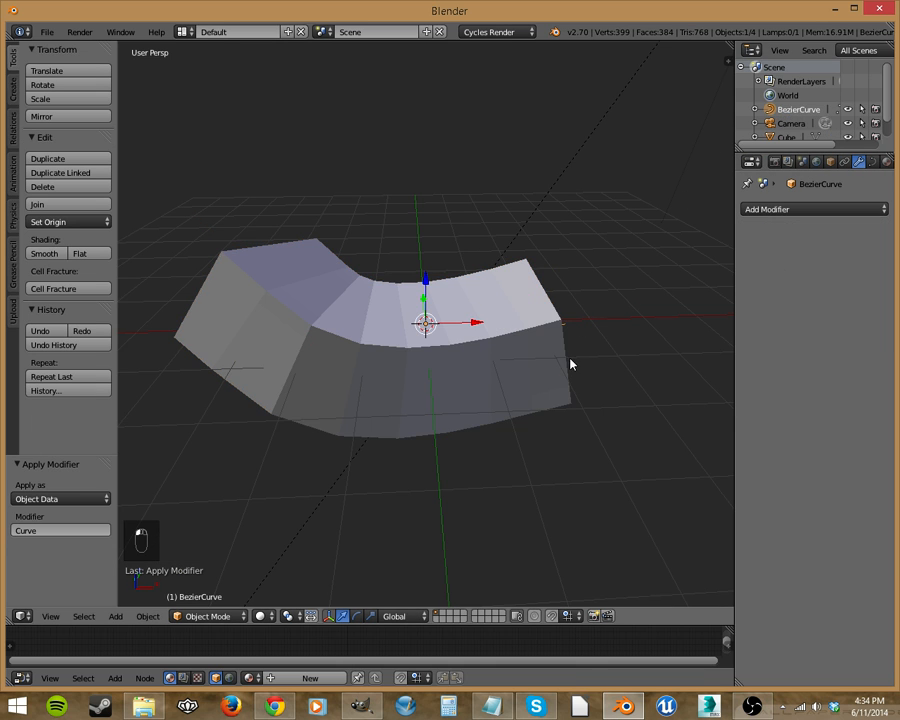
pyautogui.press('z')
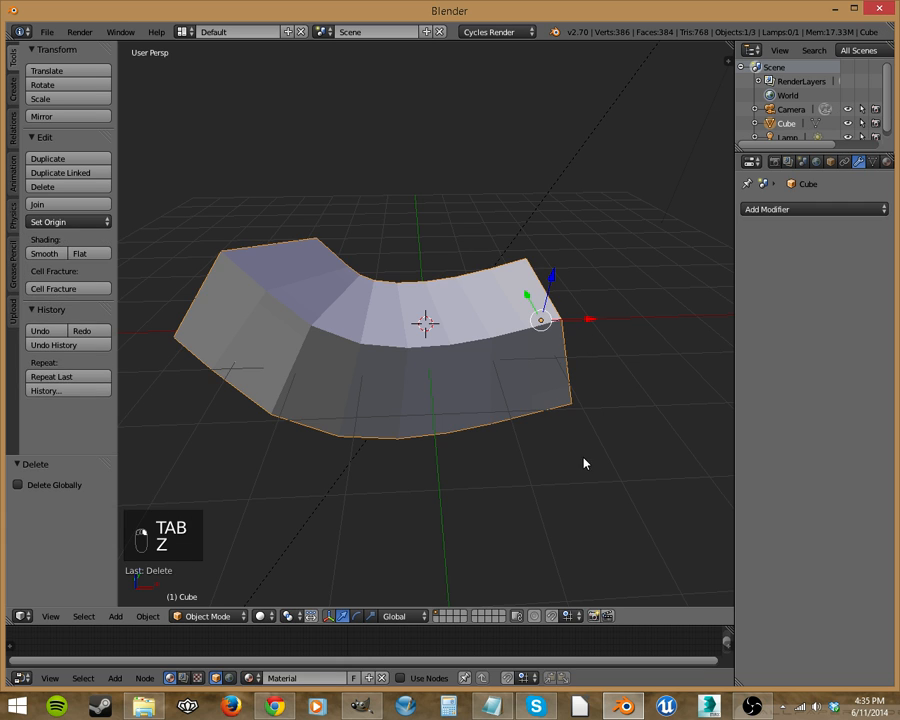
pyautogui.press('Tab')
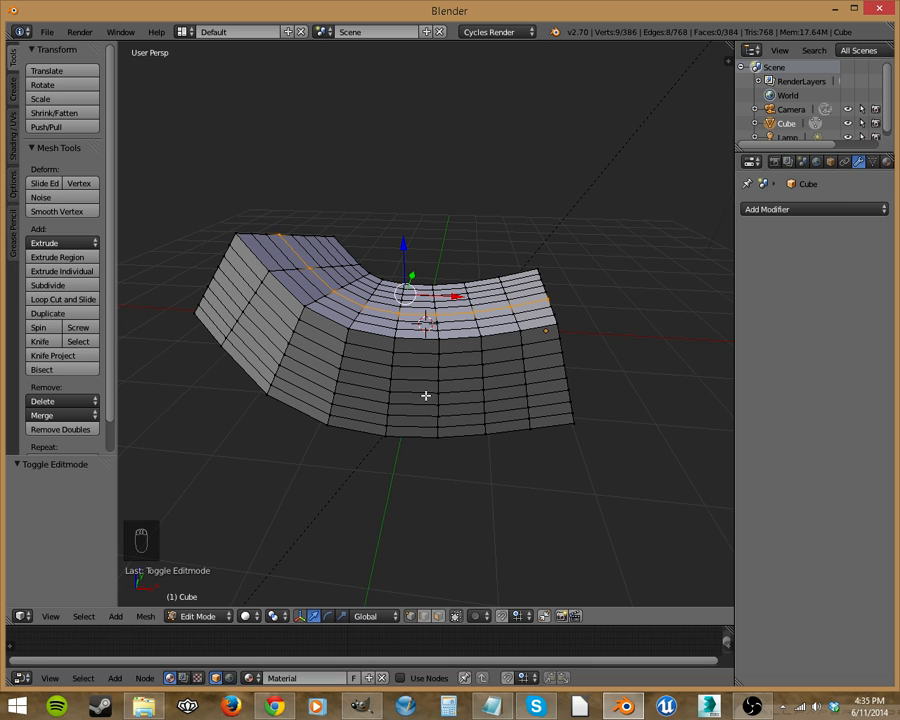
pyautogui.moveTo(542, 466)
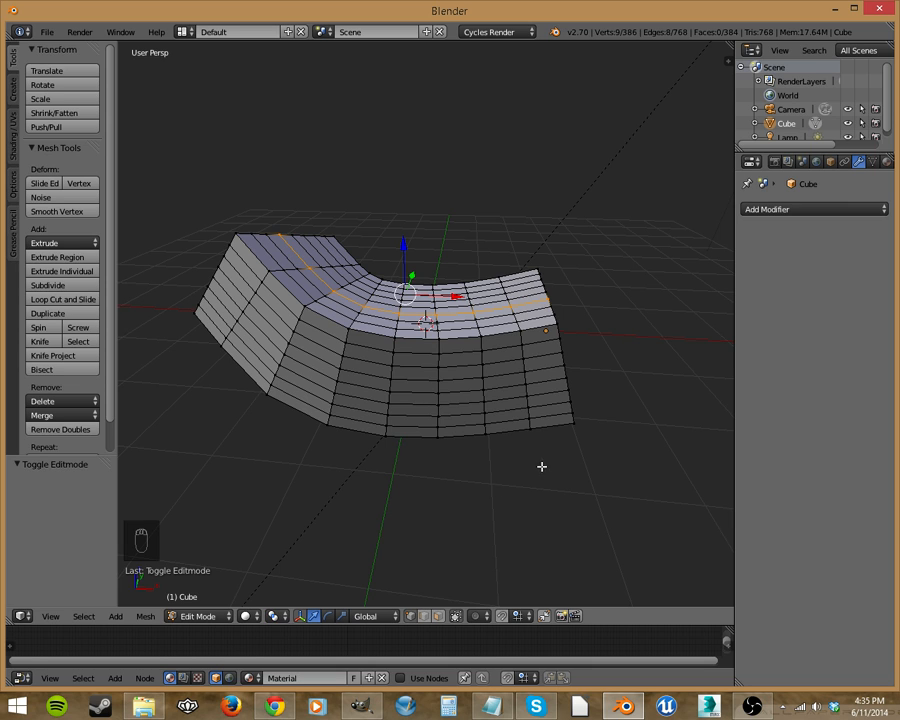